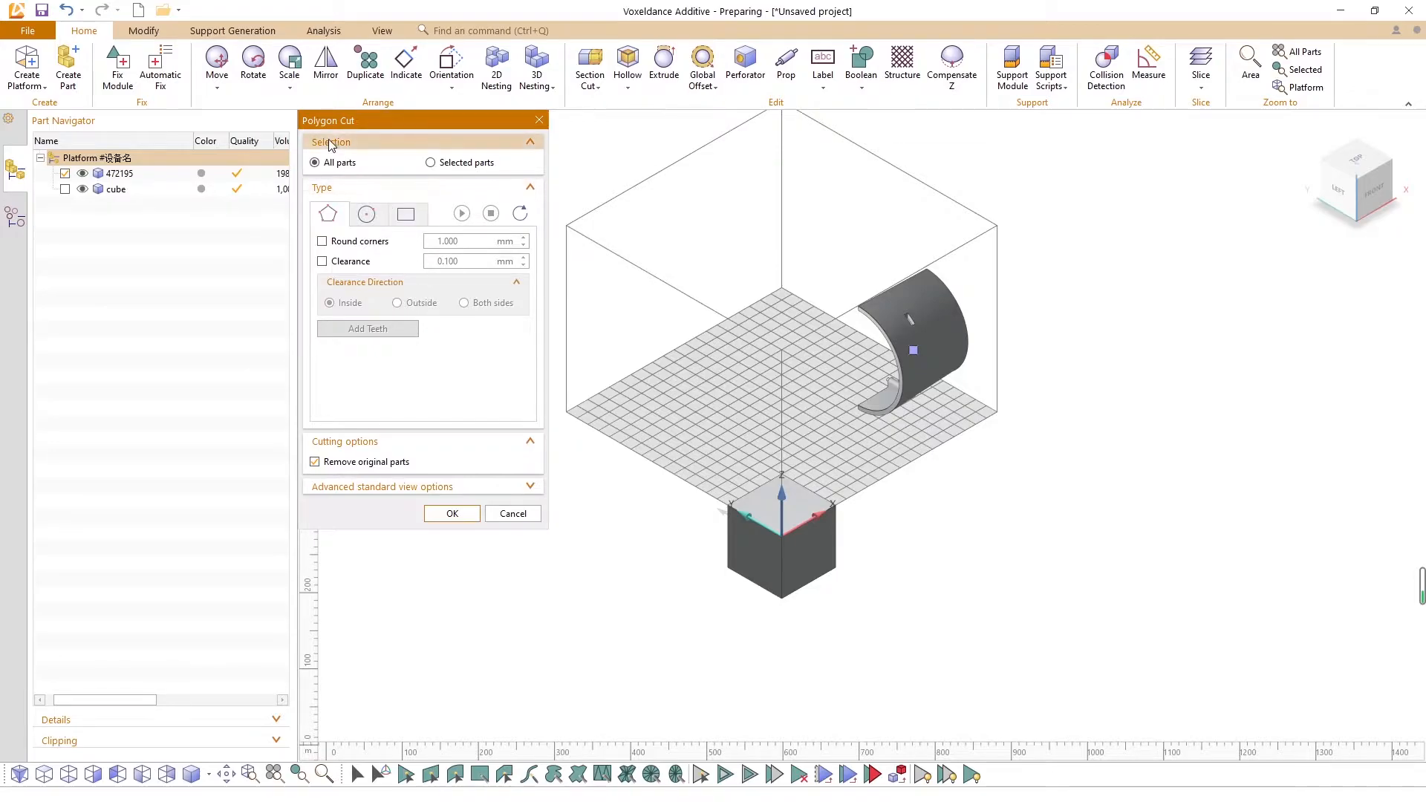
Step: Set Polygon Cut to Selected parts, trying the circle type before returning to polygon
{"action": "left_click", "coordinate": [429, 162]}
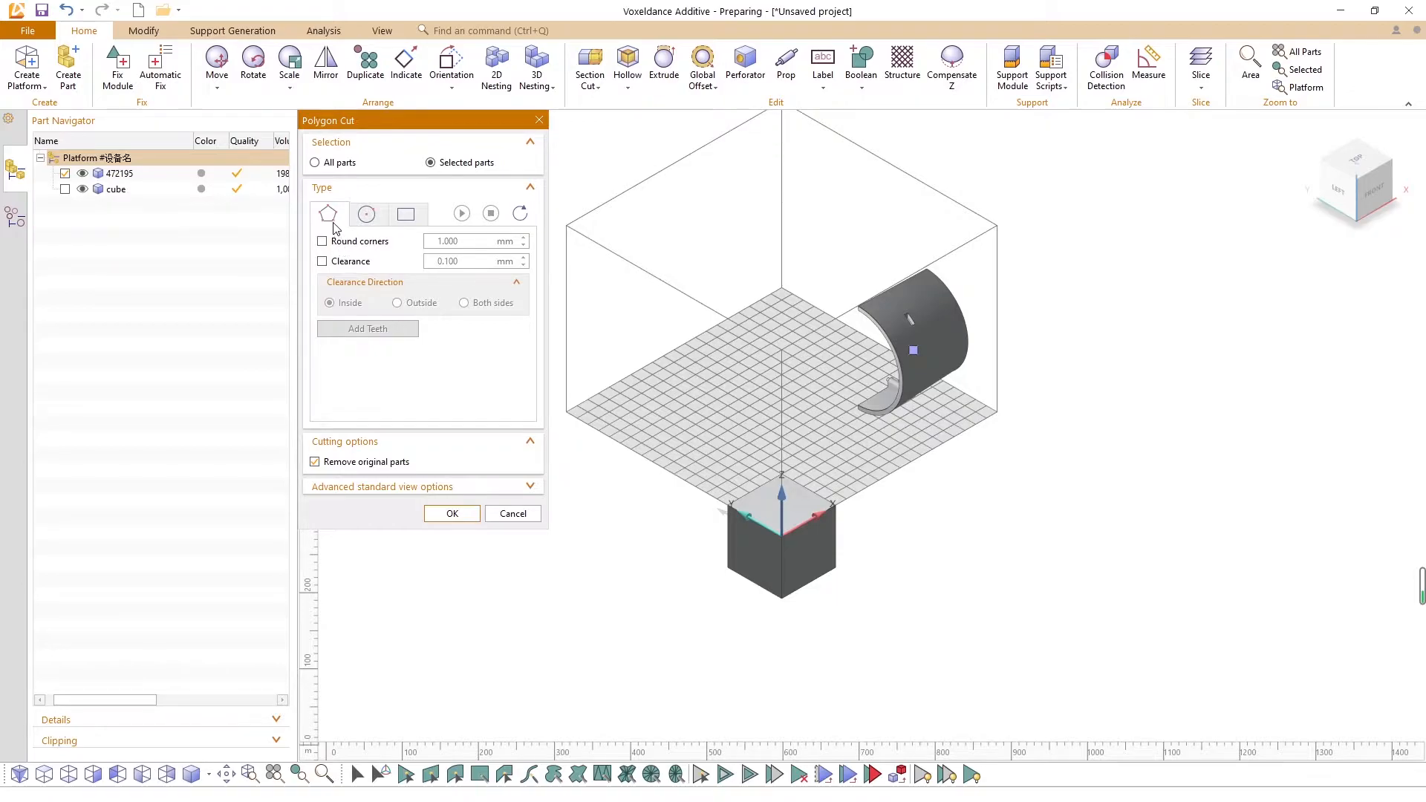
{"action": "left_click", "coordinate": [366, 214]}
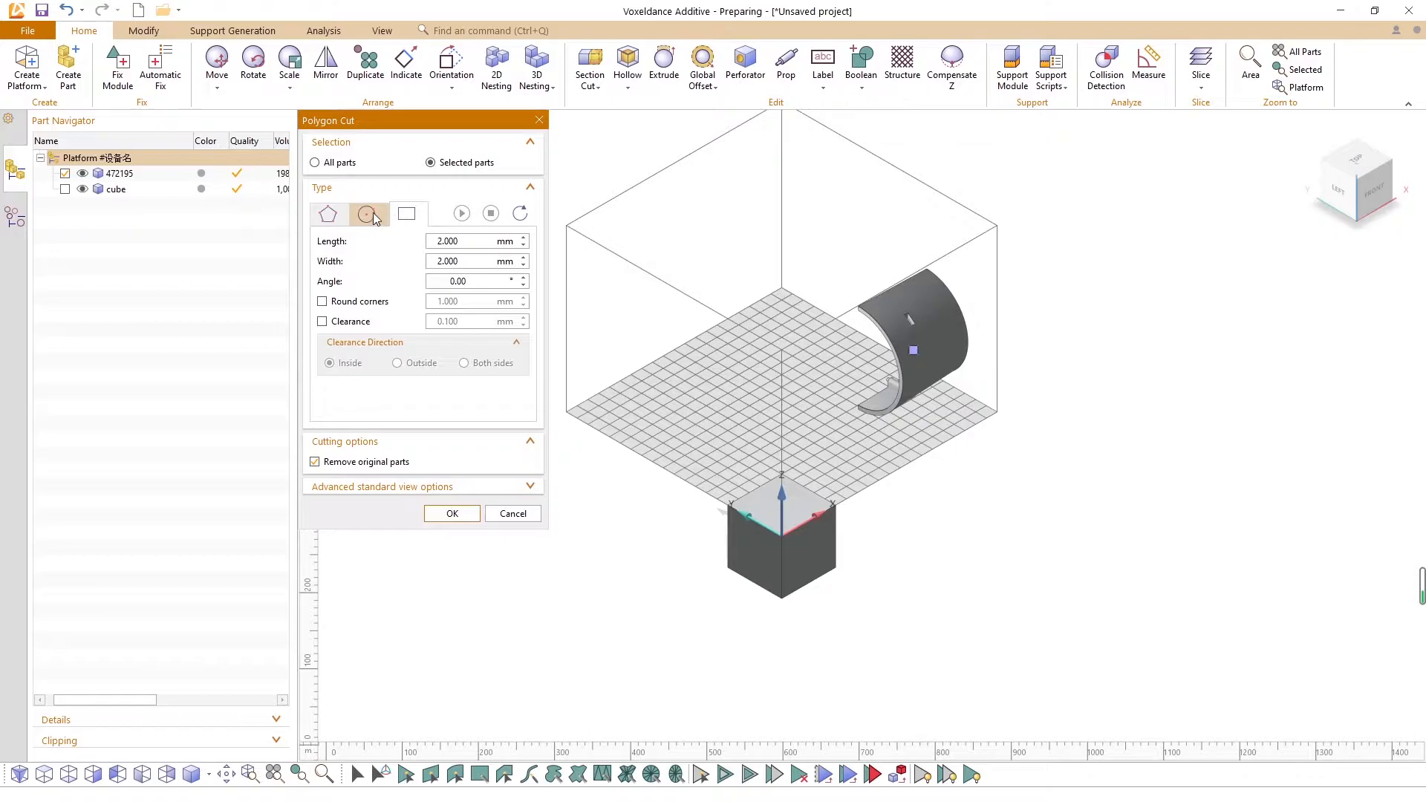
{"action": "left_click", "coordinate": [366, 214]}
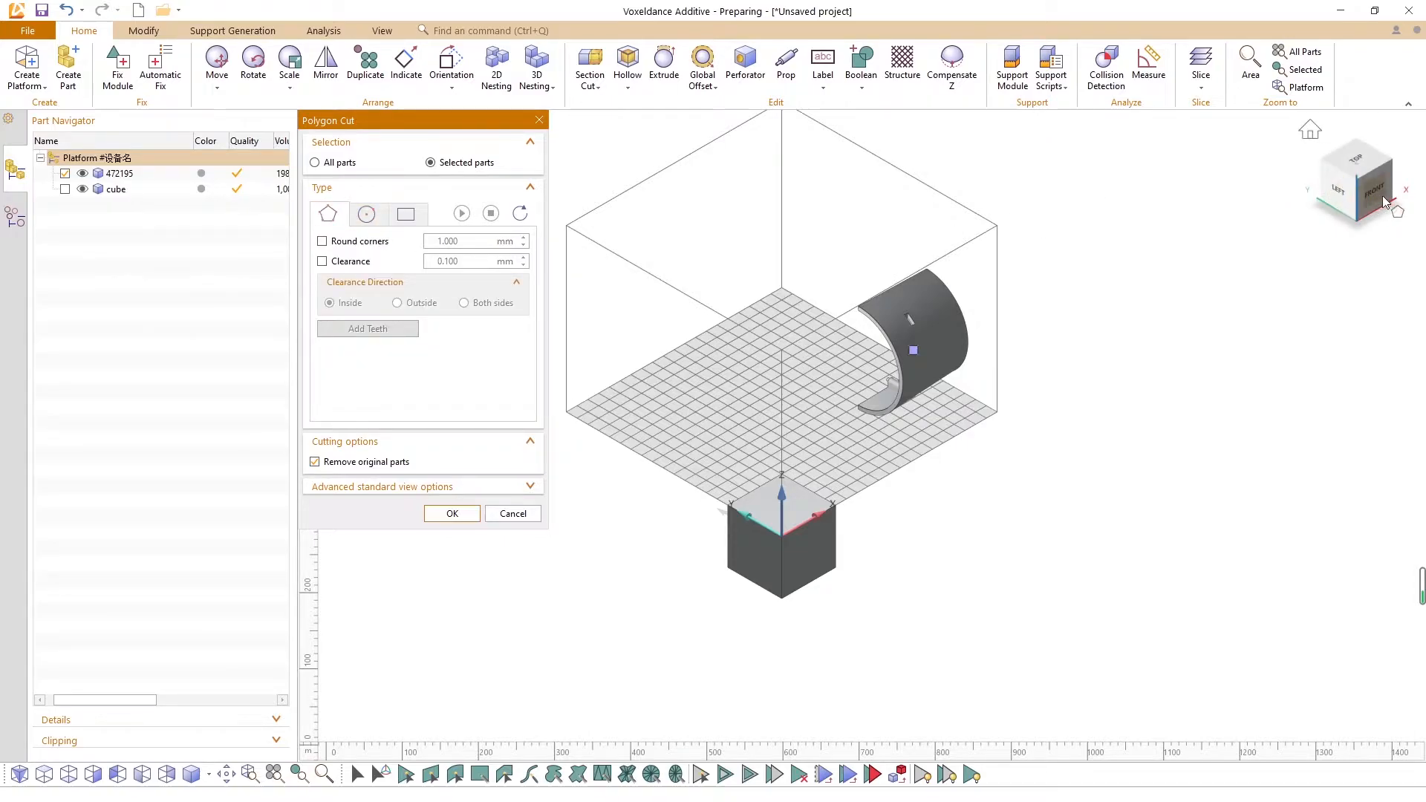
Step: Switch to the front view of the curved part for outlining the polygon
{"action": "left_click", "coordinate": [1357, 178]}
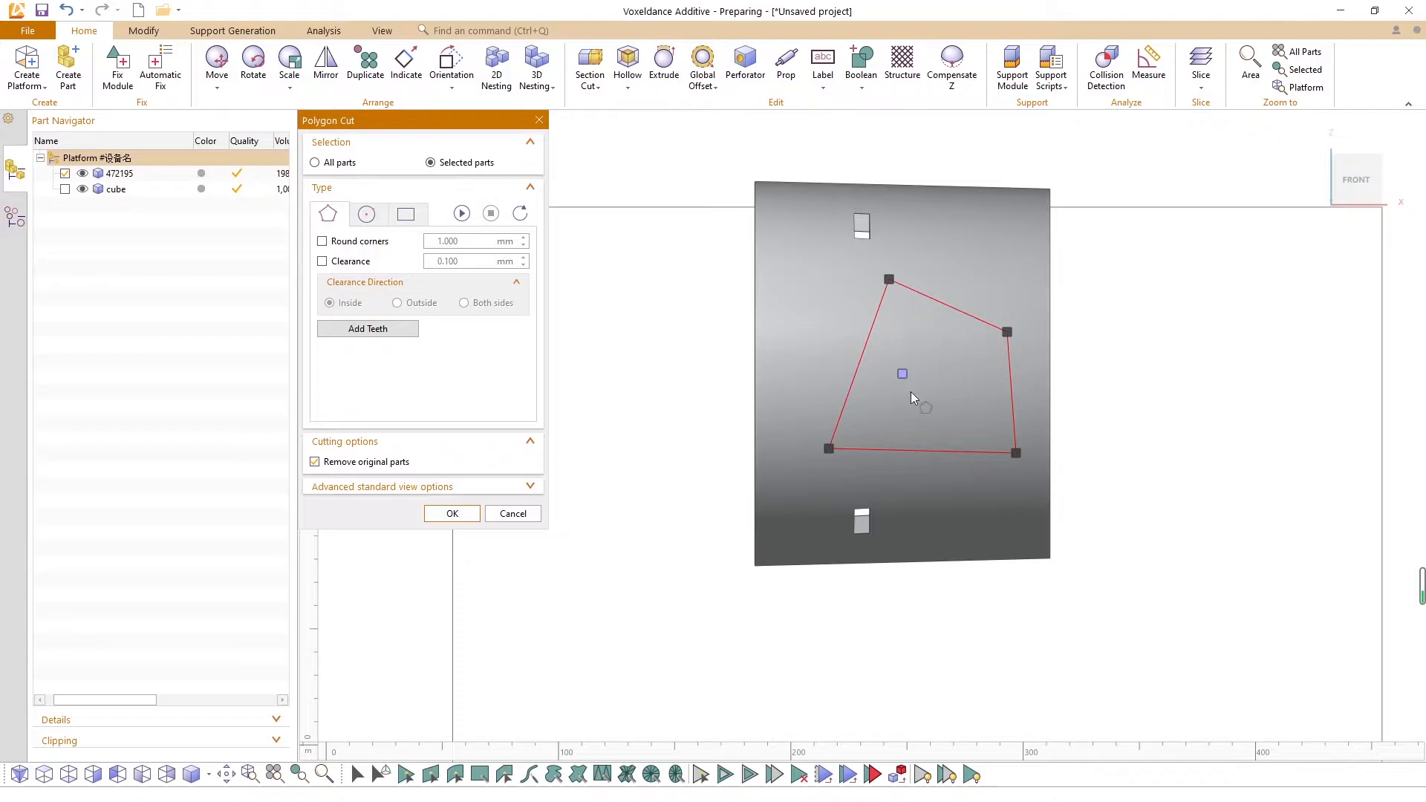
Step: Round polygon corners by 6 mm and try 3 mm clearance on both sides, inside, outside
{"action": "left_click", "coordinate": [321, 240]}
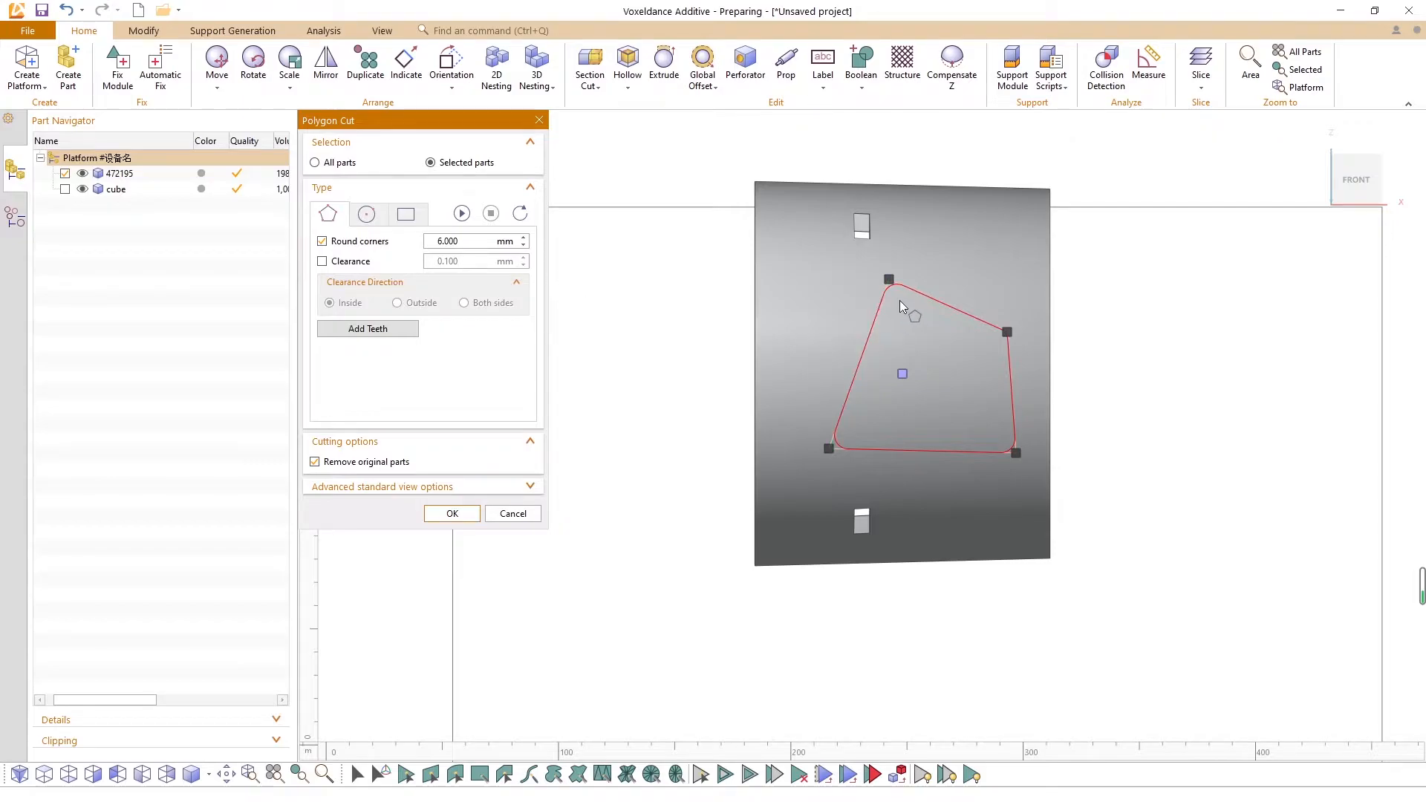
{"action": "left_click", "coordinate": [322, 261]}
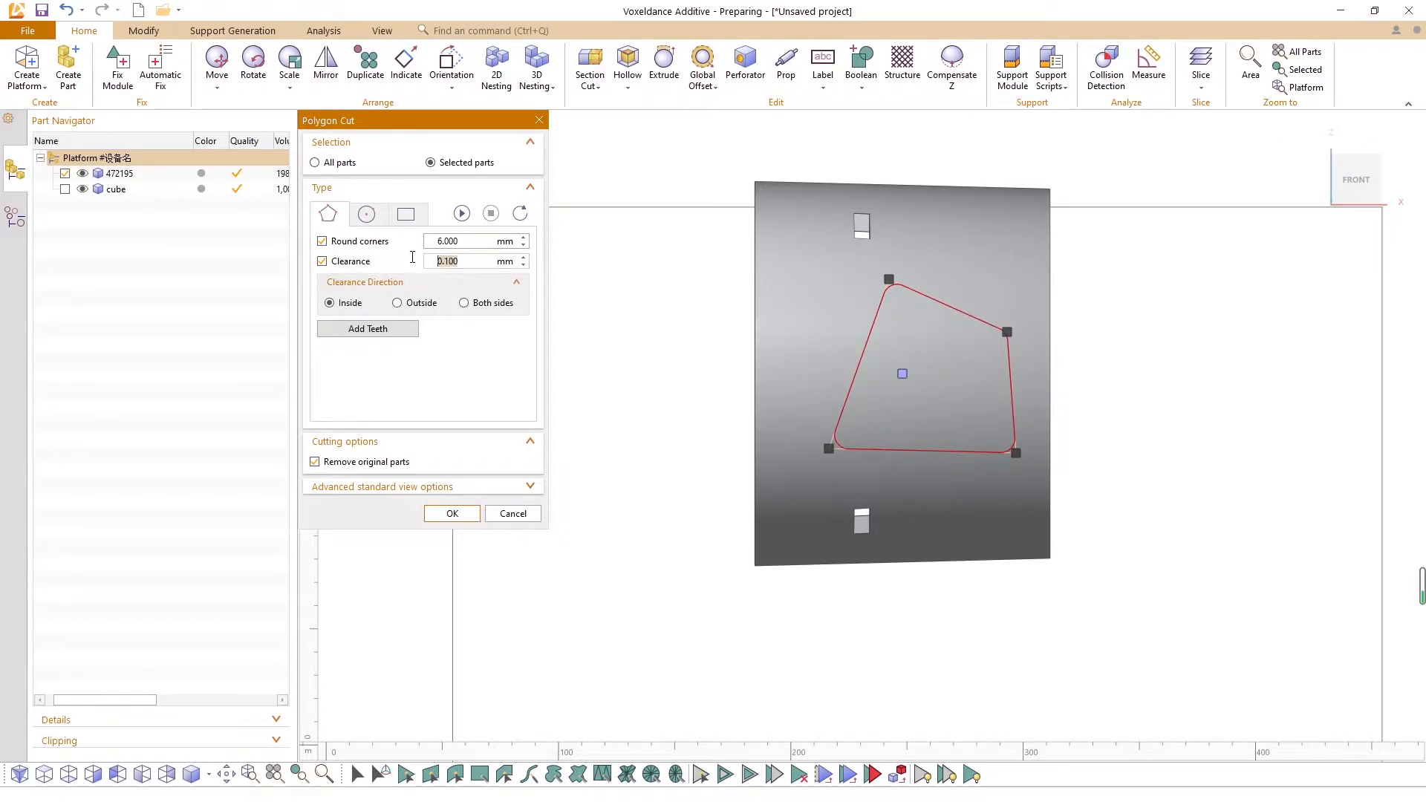
{"action": "type", "text": "3.000"}
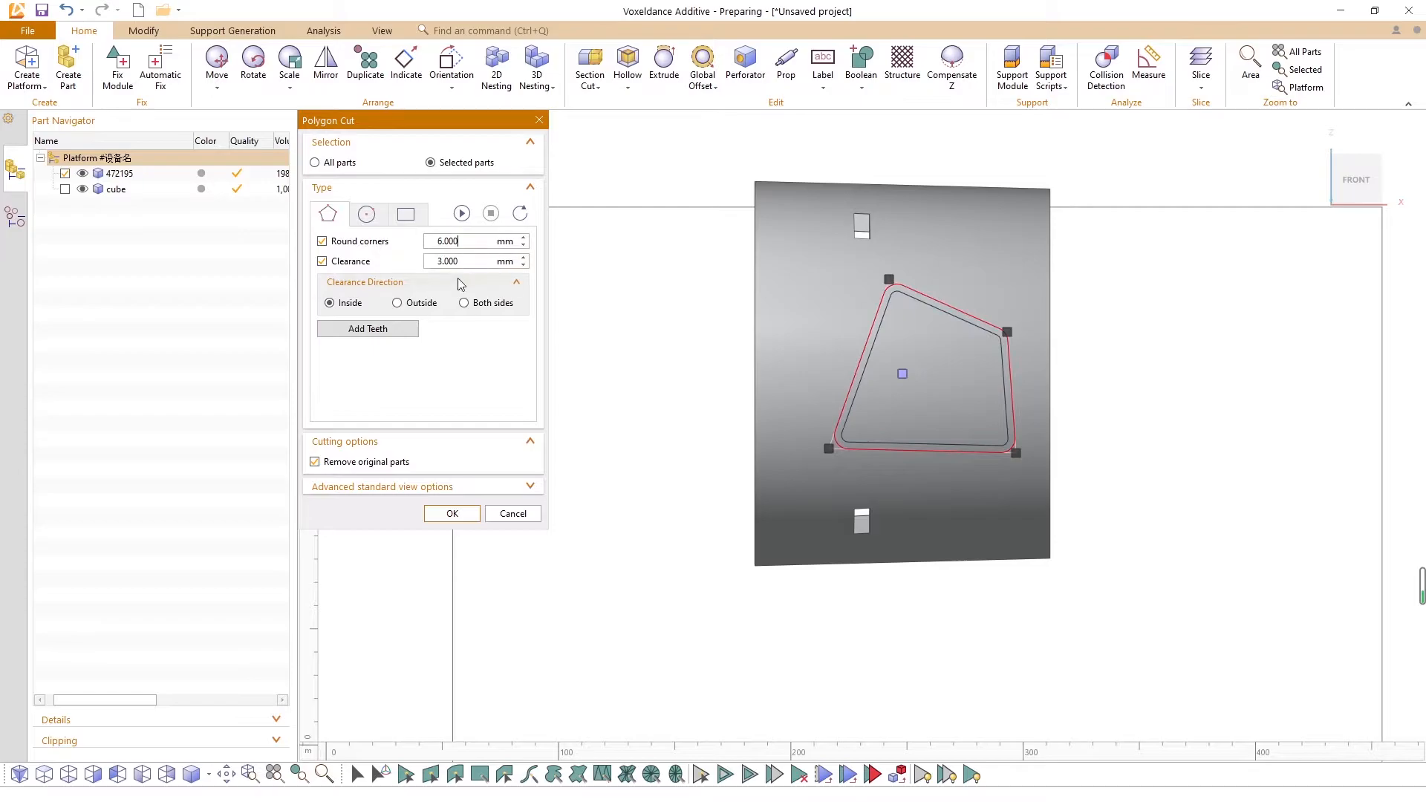
{"action": "left_click", "coordinate": [465, 304]}
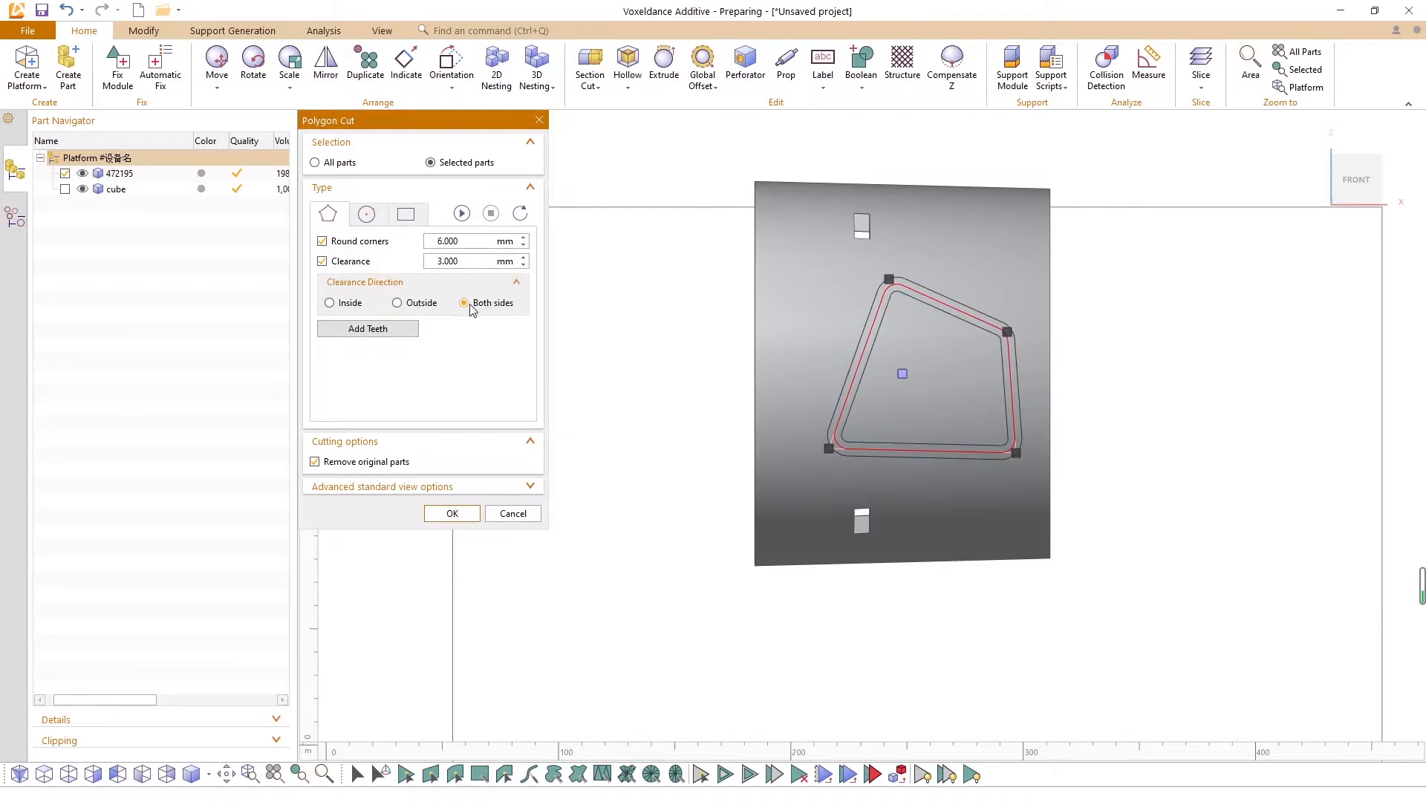
{"action": "left_click", "coordinate": [328, 303]}
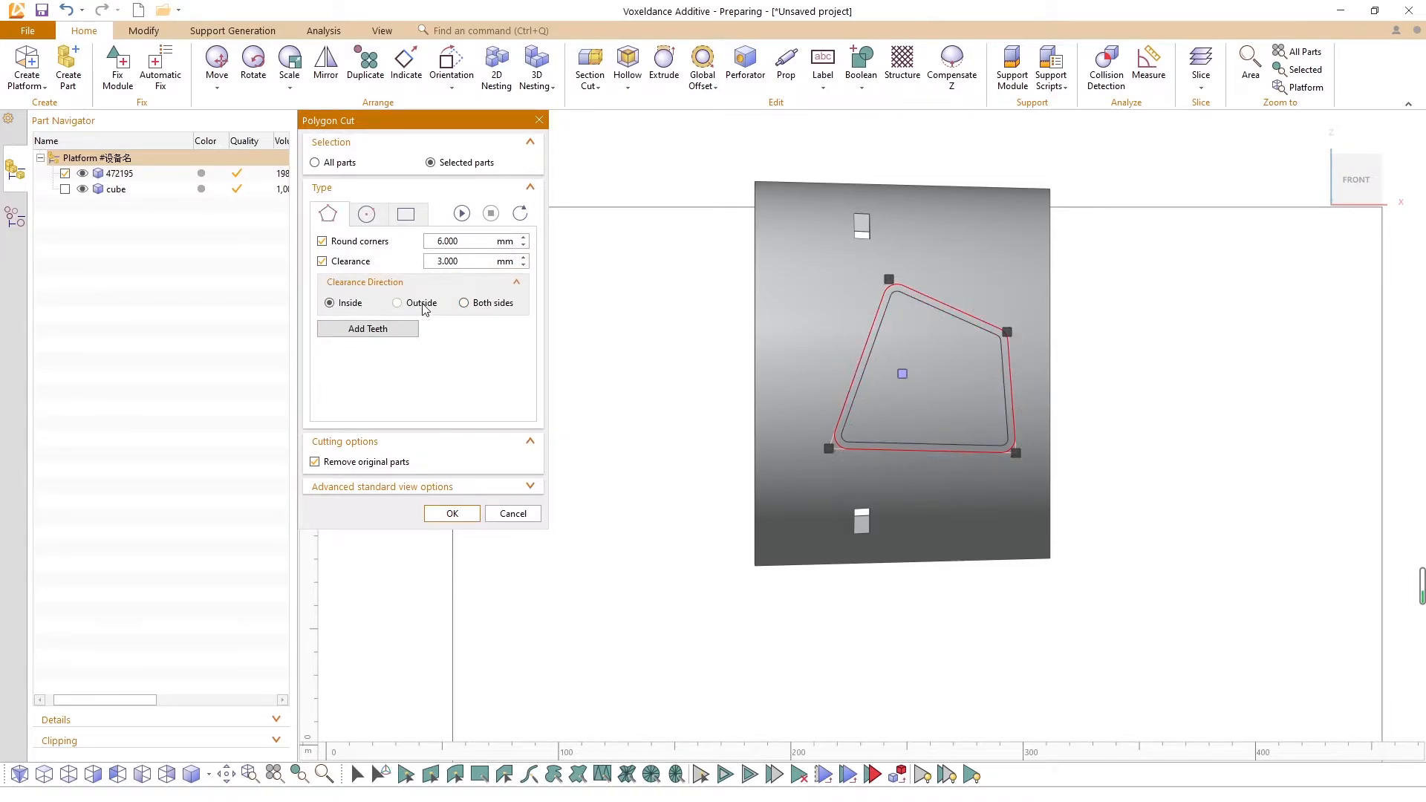
{"action": "left_click", "coordinate": [398, 303]}
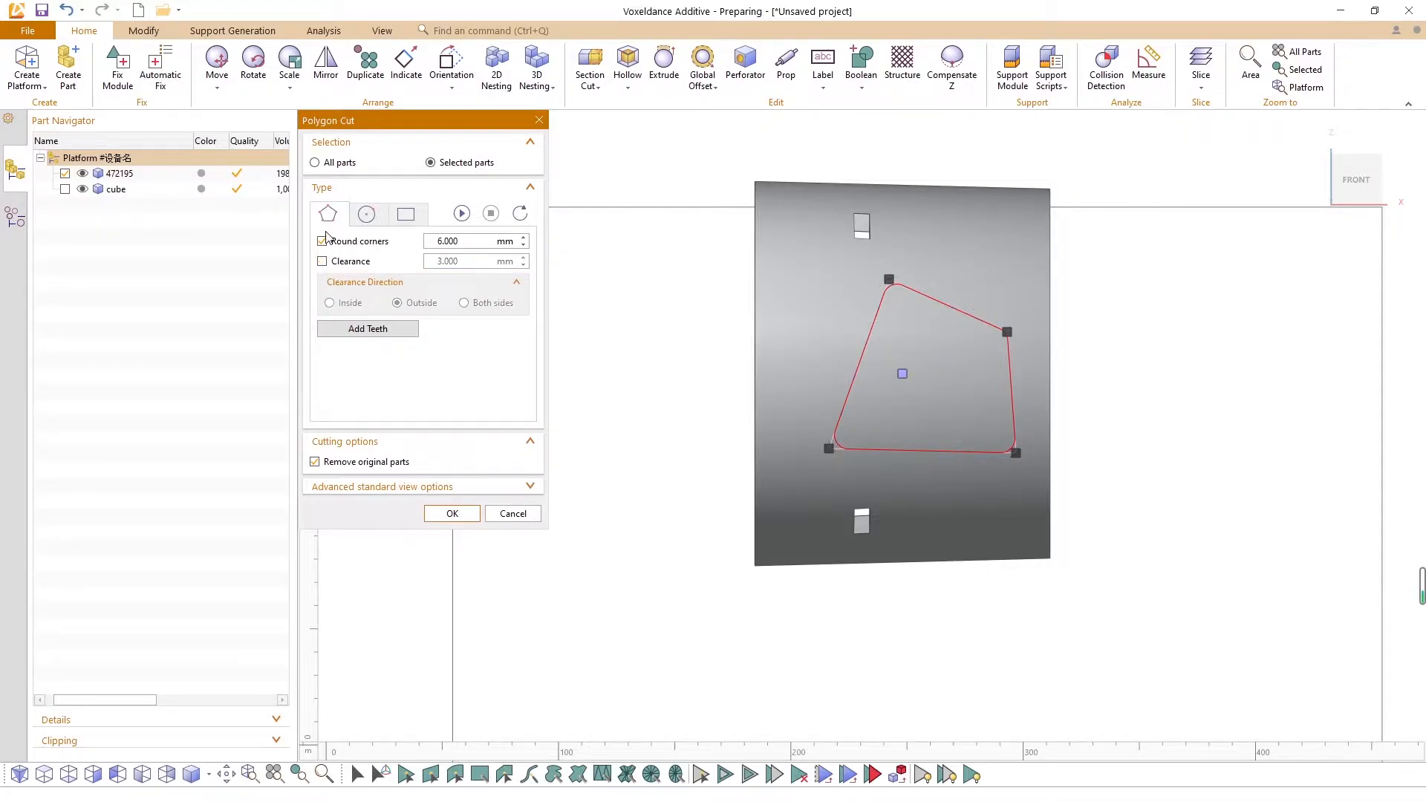
Step: Add jagged teeth along the cutting polygon's left edge
{"action": "left_click", "coordinate": [368, 328]}
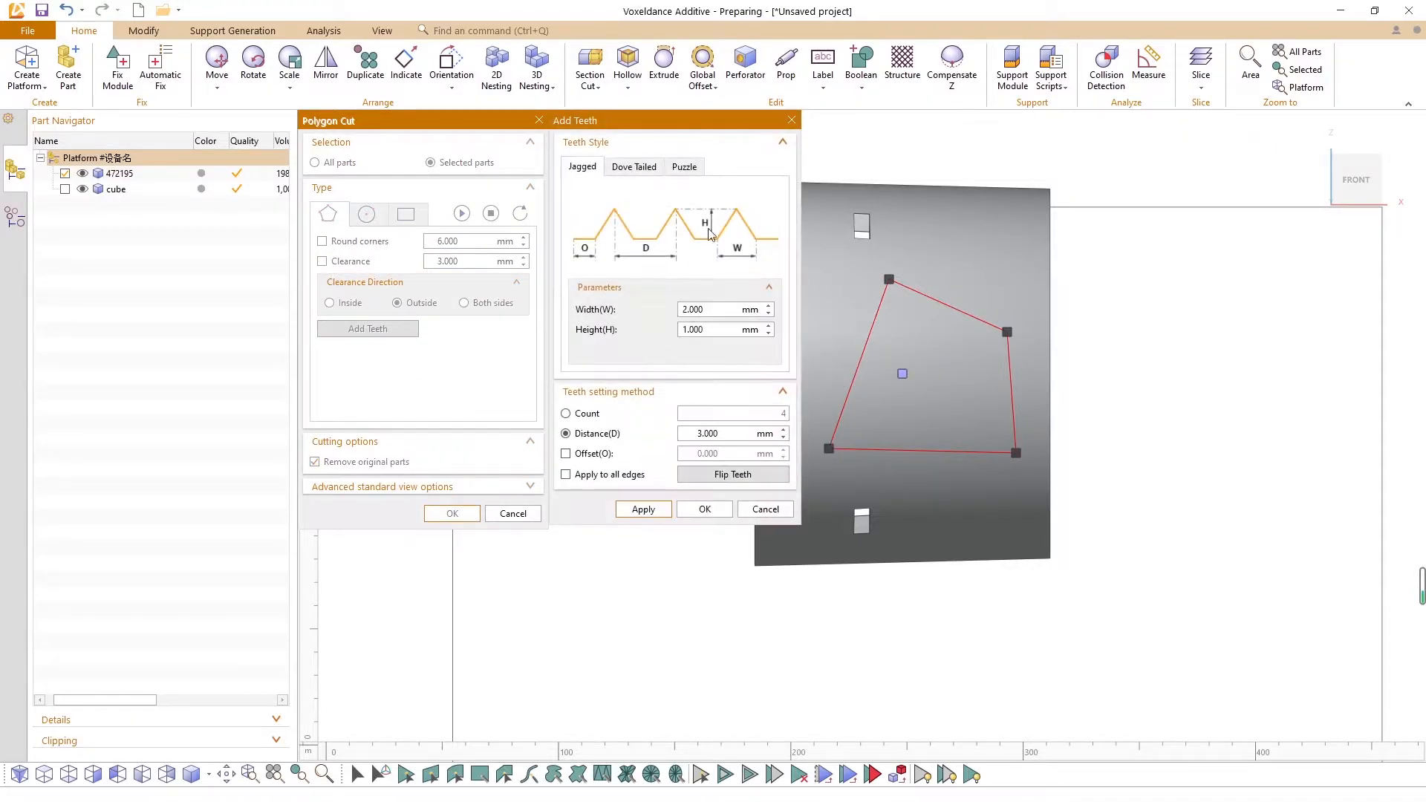
{"action": "mouse_move", "coordinate": [653, 216]}
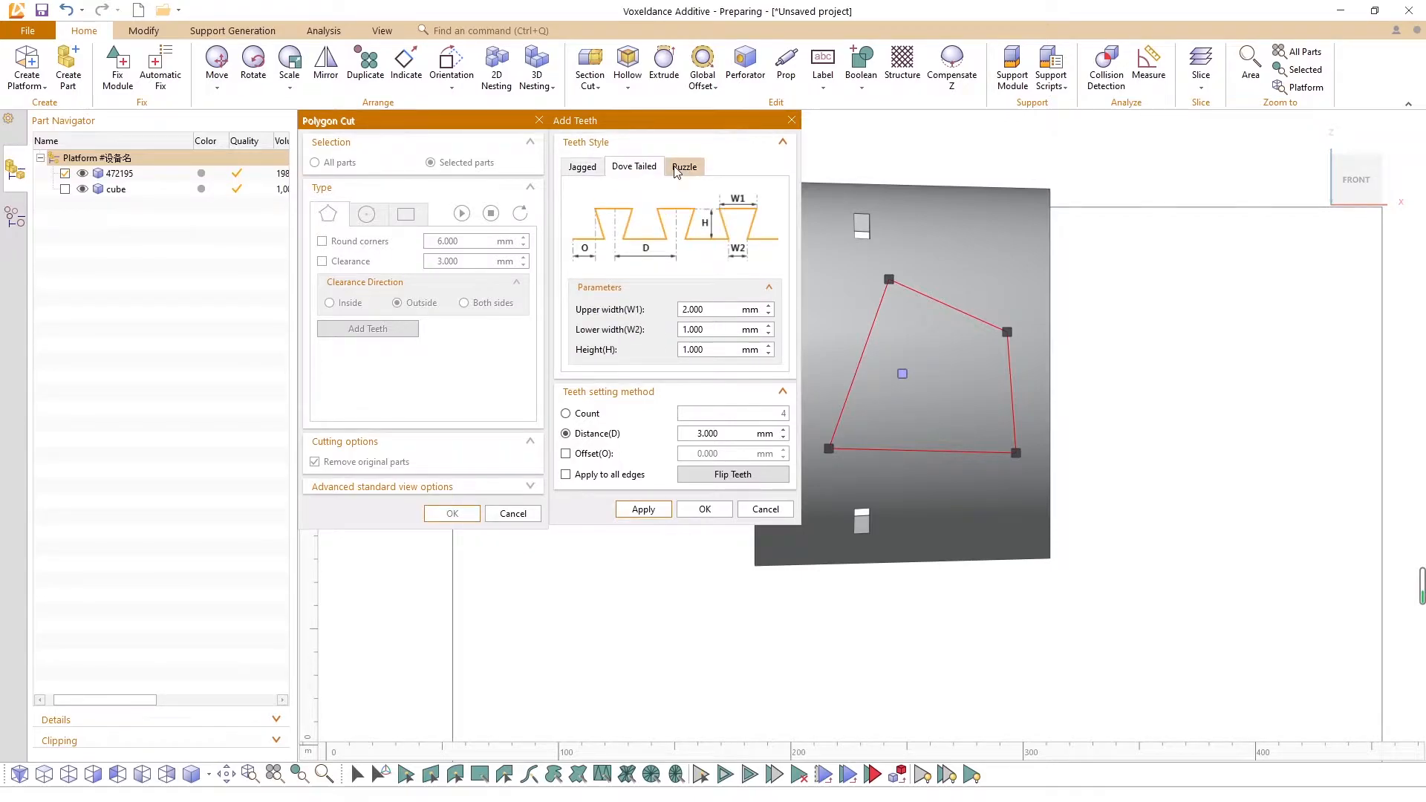
{"action": "left_click", "coordinate": [581, 166]}
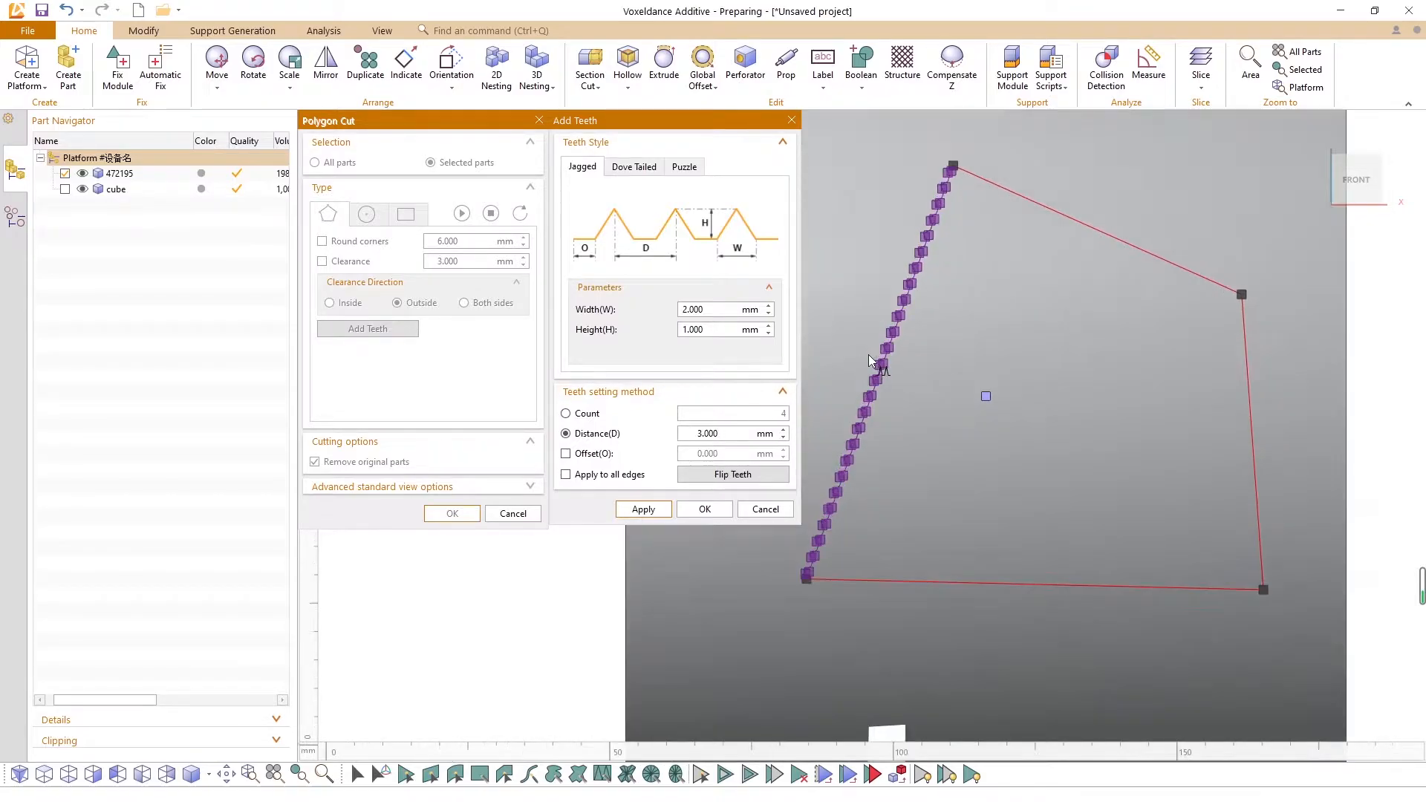
{"action": "left_click", "coordinate": [643, 509]}
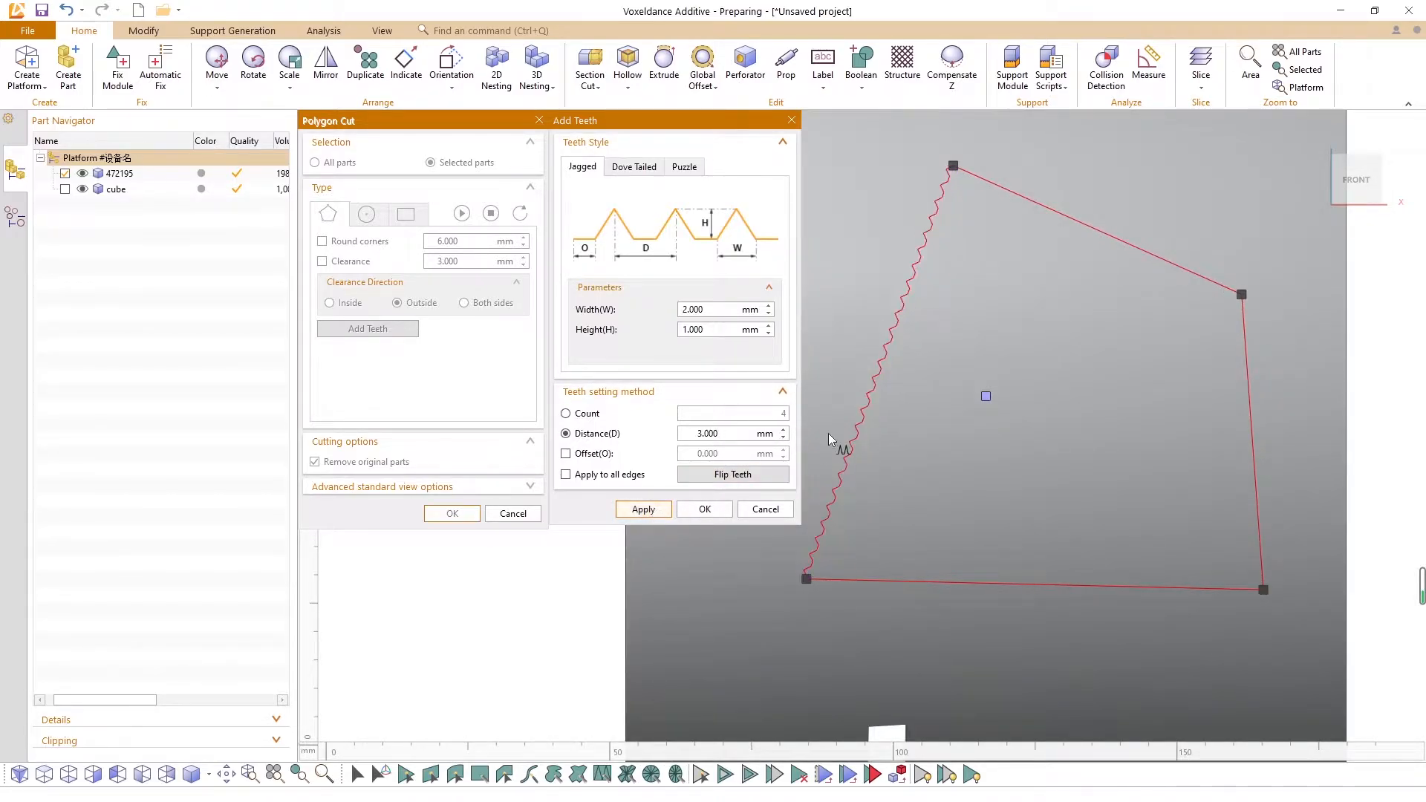
Step: Switch to dovetail teeth, add them on the bottom edge, then delete them
{"action": "left_click", "coordinate": [633, 166]}
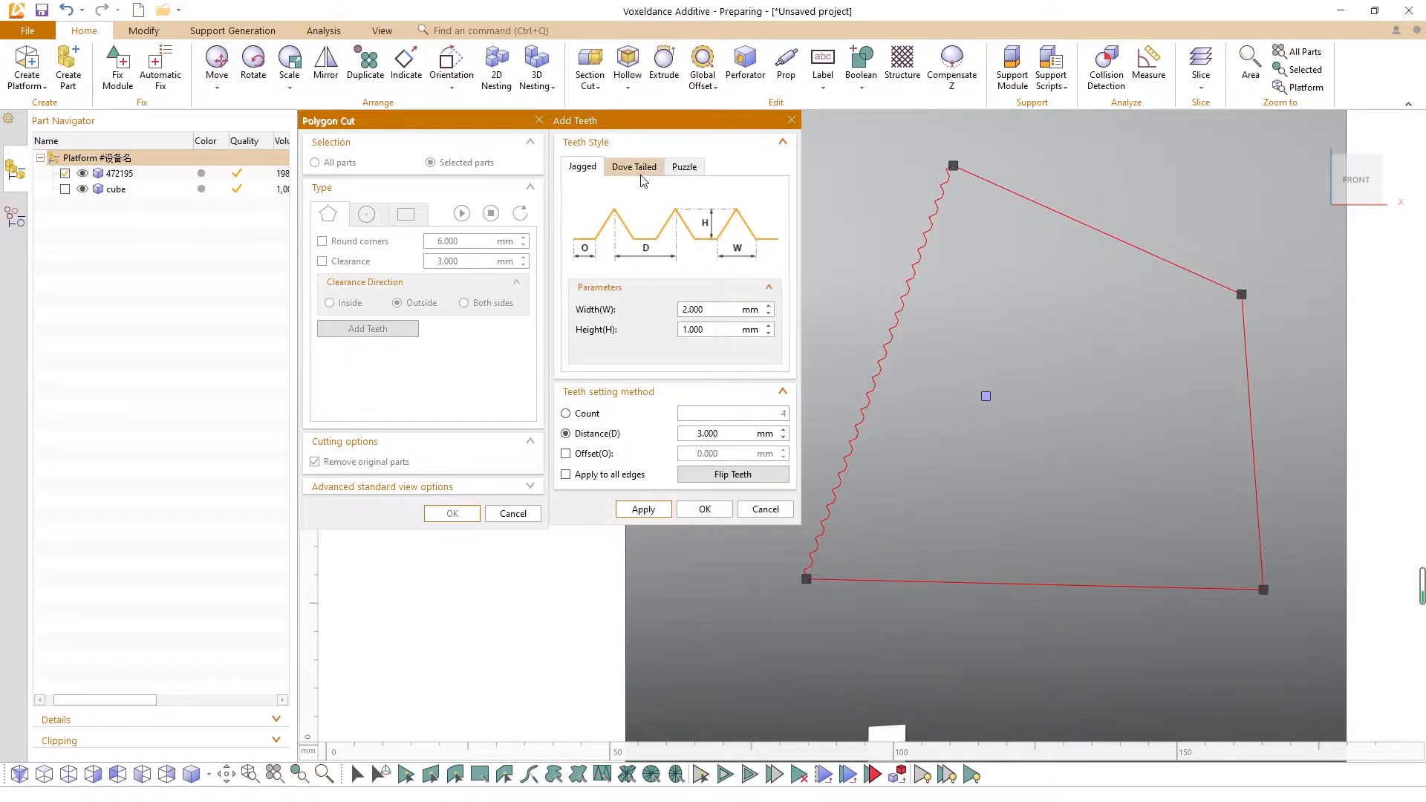
{"action": "left_click", "coordinate": [633, 166]}
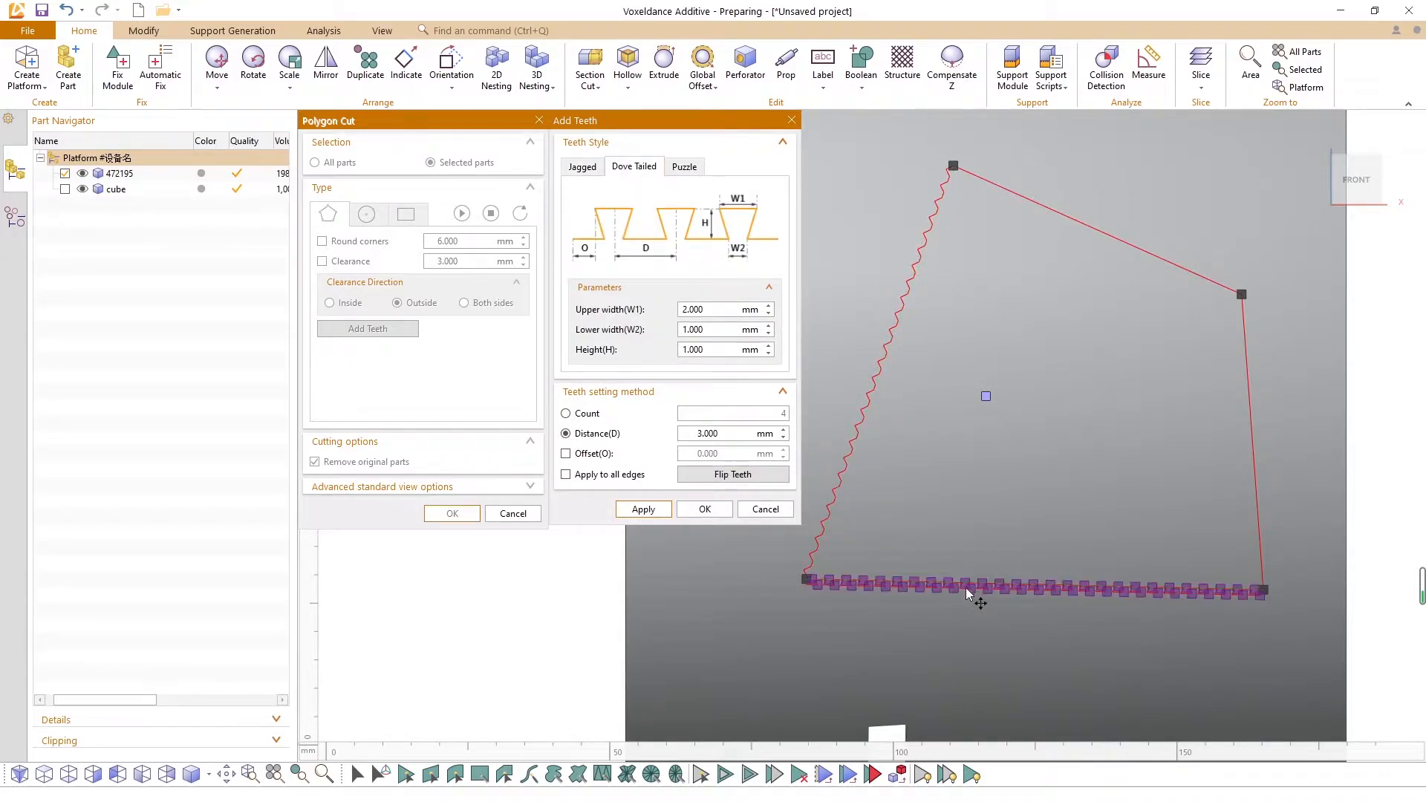
{"action": "left_click", "coordinate": [644, 510]}
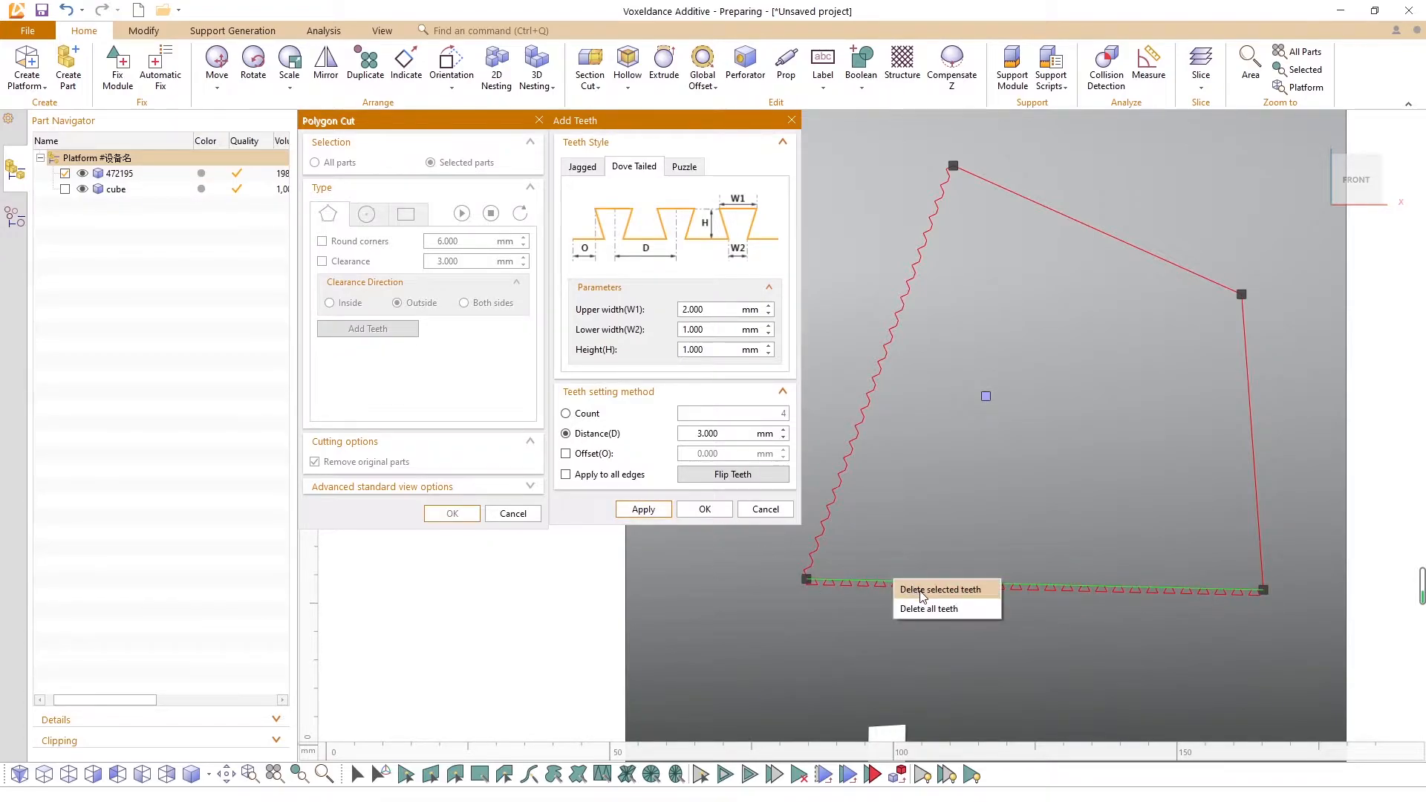
{"action": "left_click", "coordinate": [929, 609]}
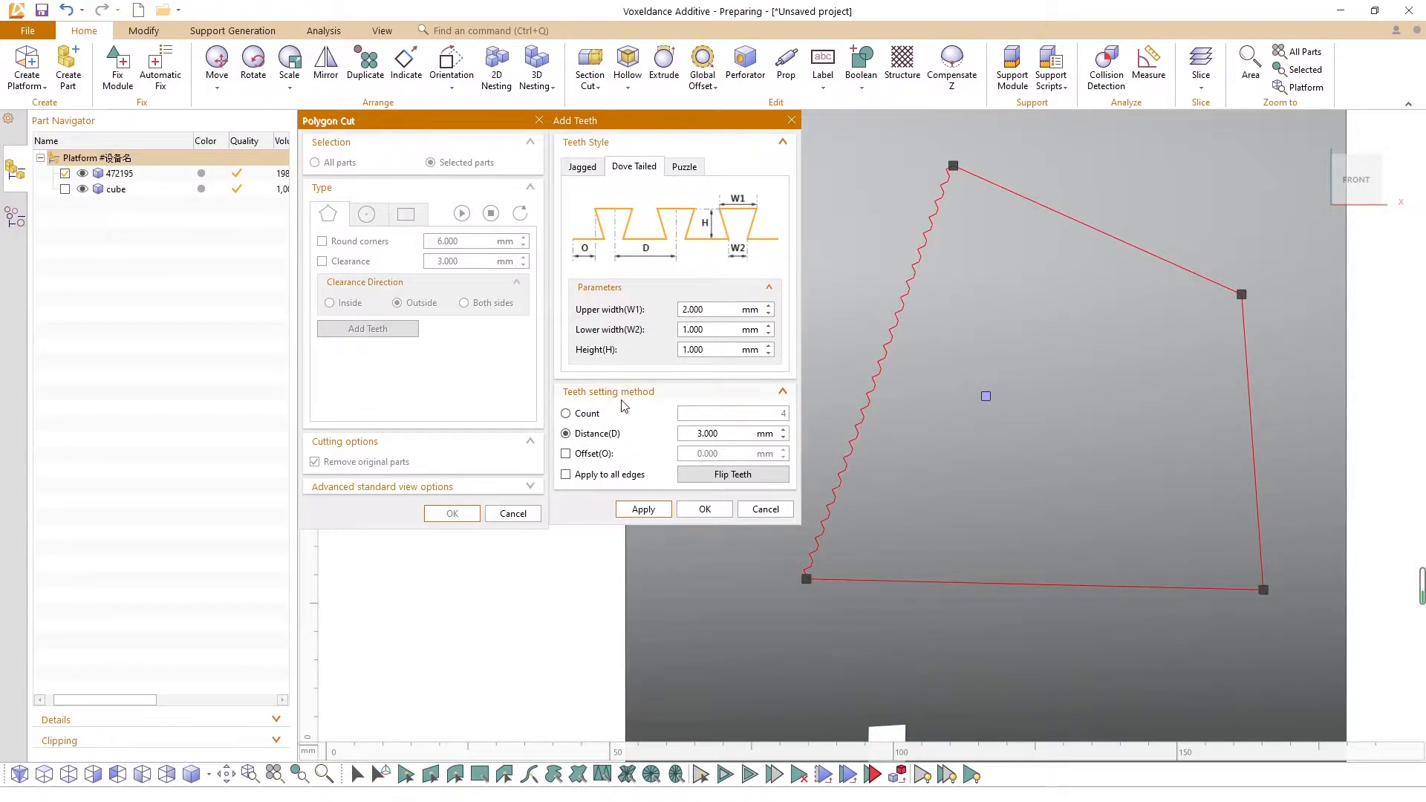
Step: After trying Count, space teeth by distance with a 5 mm offset on all edges
{"action": "left_click", "coordinate": [566, 414]}
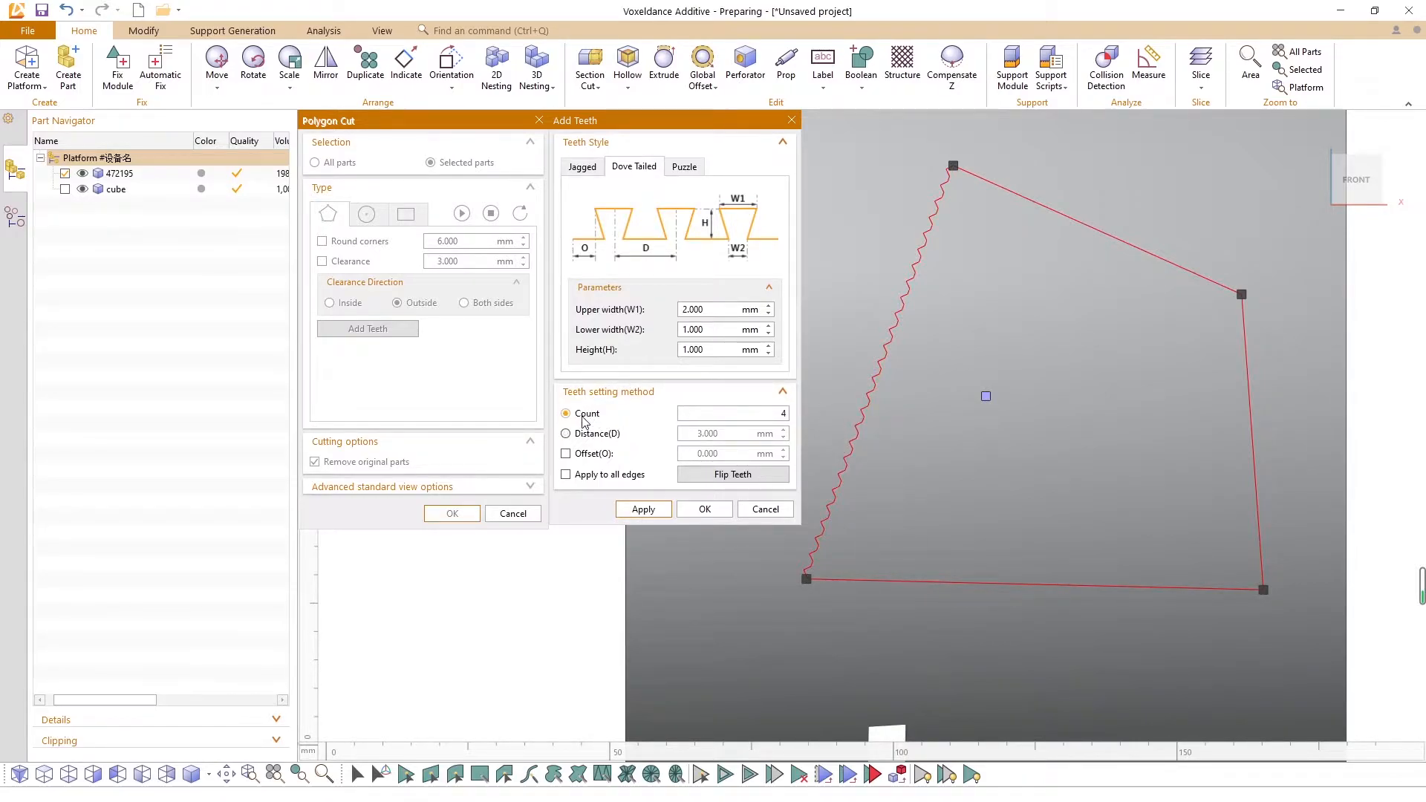
{"action": "left_click", "coordinate": [642, 508]}
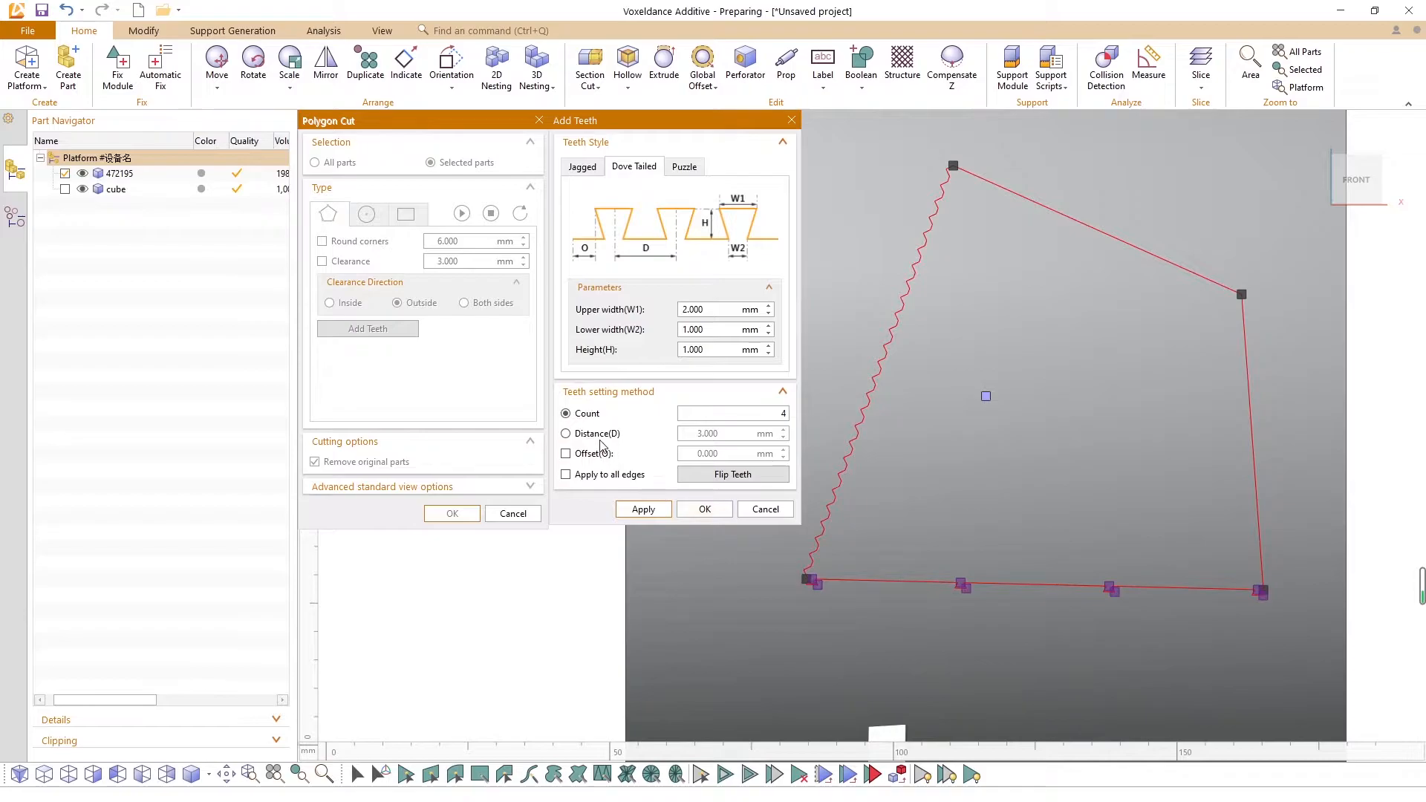
{"action": "left_click", "coordinate": [566, 433]}
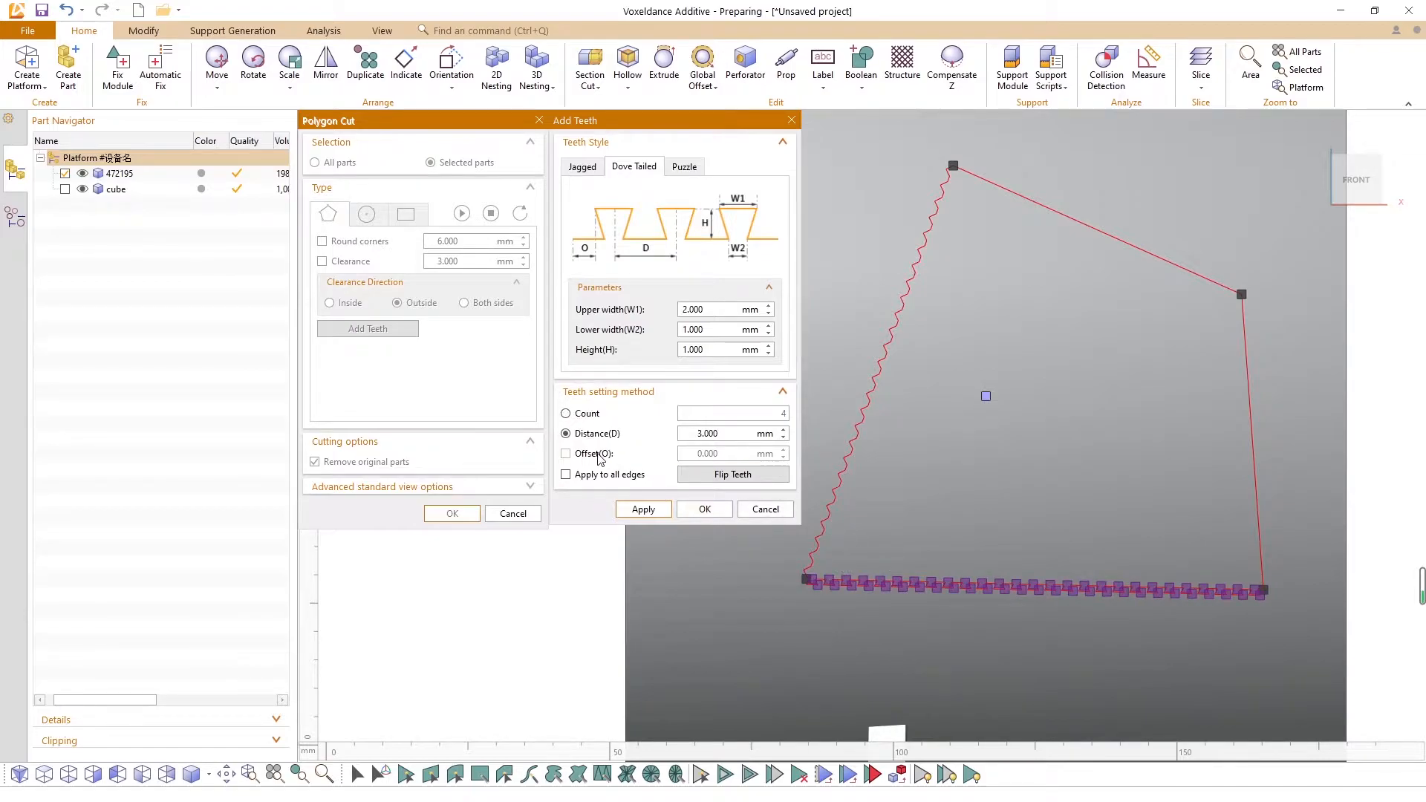
{"action": "left_click", "coordinate": [566, 453]}
{"action": "type", "text": "5"}
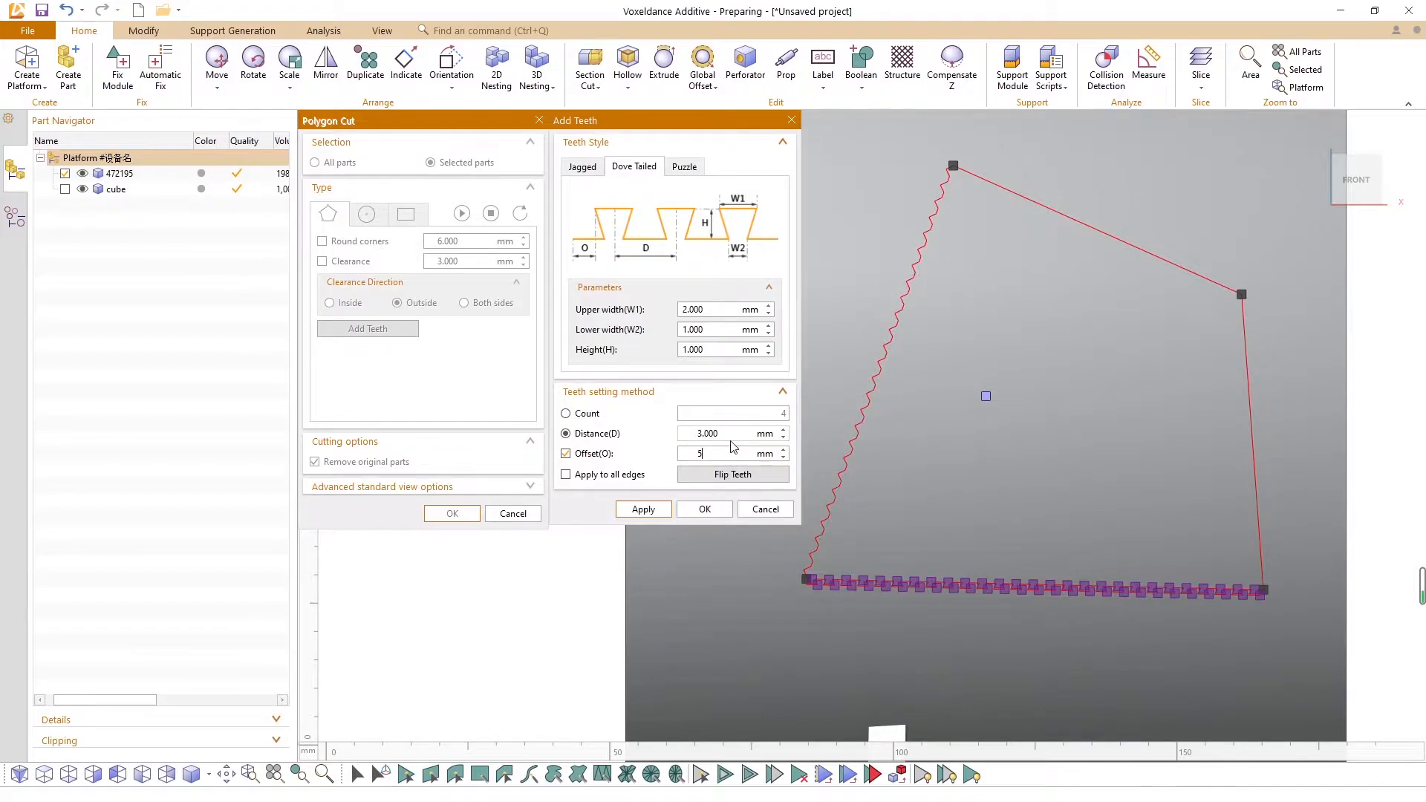
{"action": "left_click", "coordinate": [733, 474]}
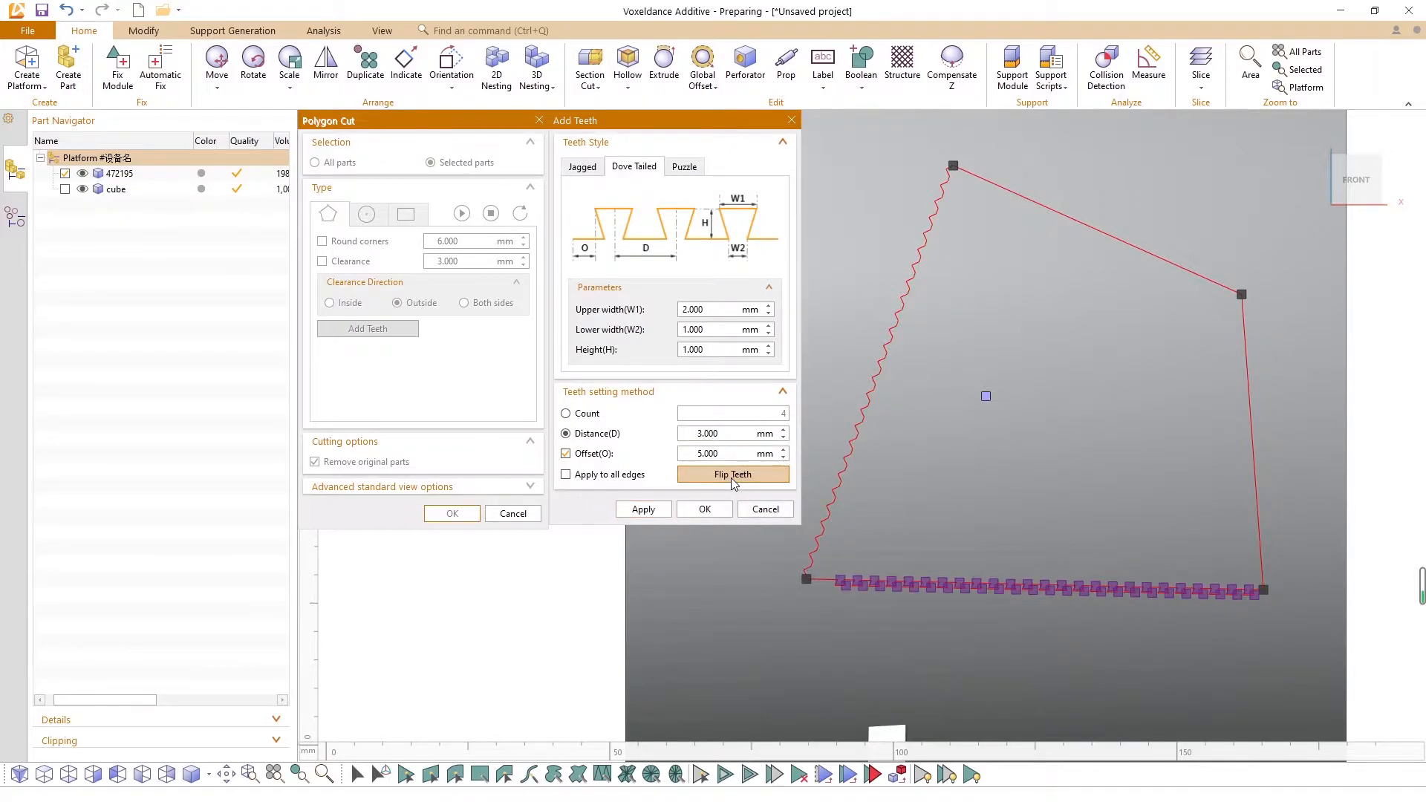
{"action": "left_click", "coordinate": [566, 474]}
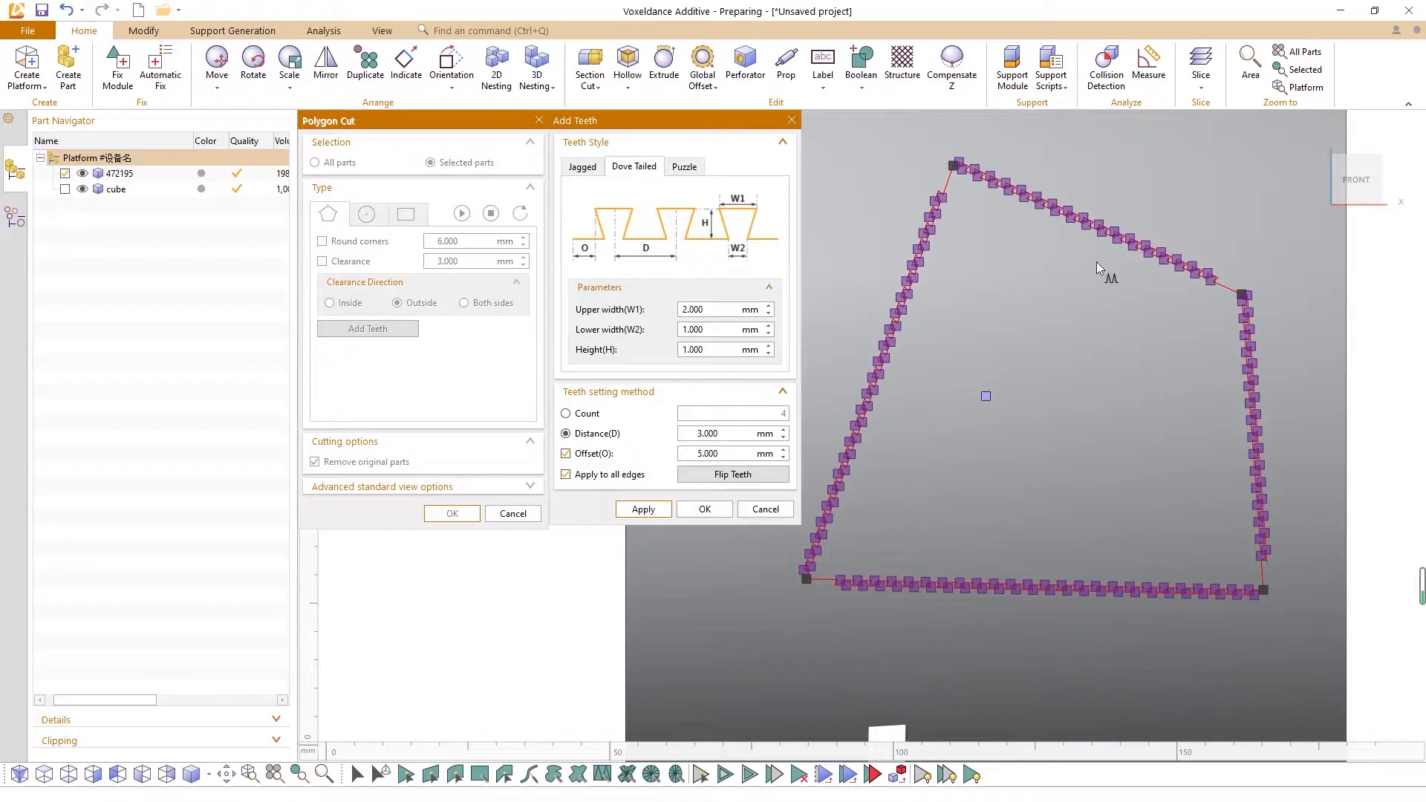
Step: Preview the piece to be removed, stop the preview, and apply the toothed cut
{"action": "left_click", "coordinate": [643, 510]}
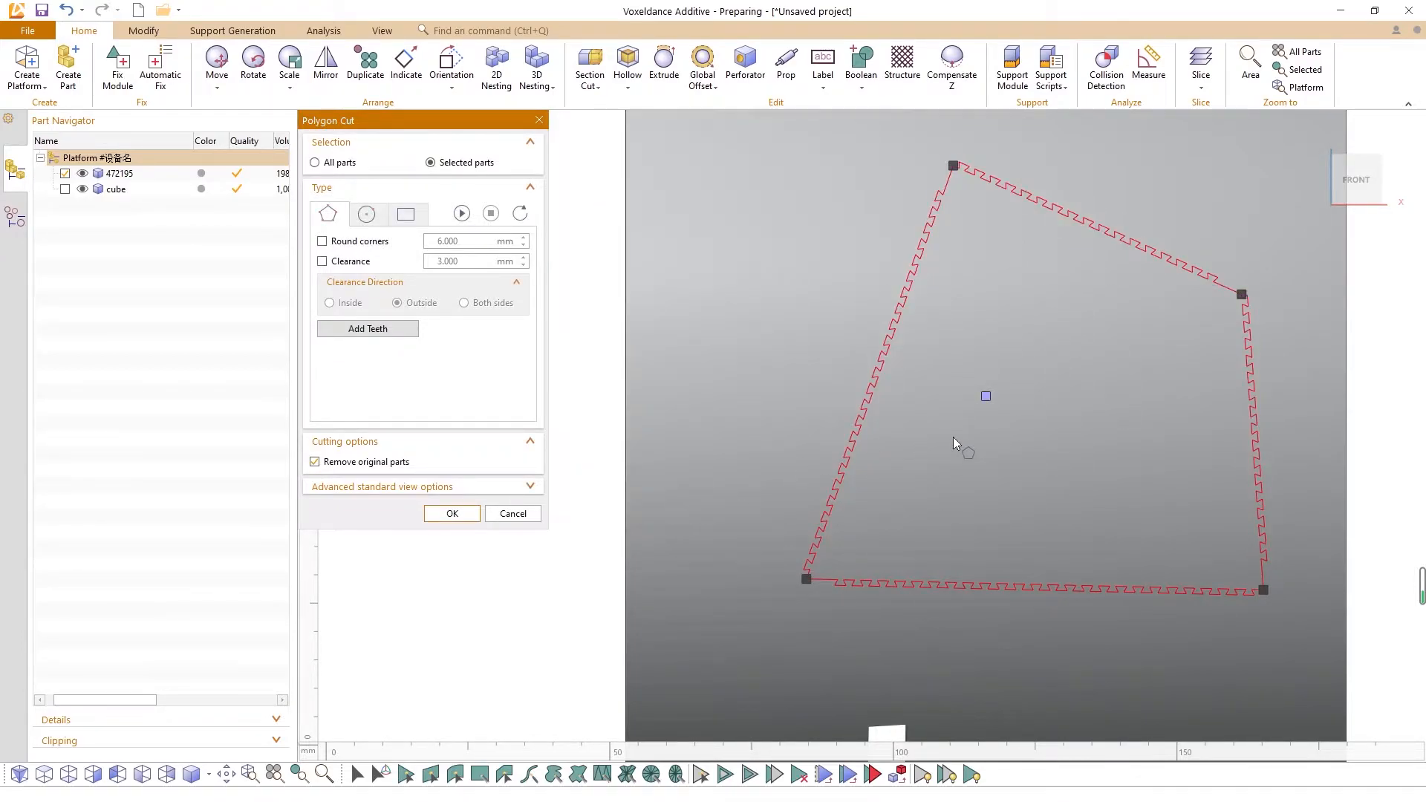
{"action": "left_click", "coordinate": [462, 214]}
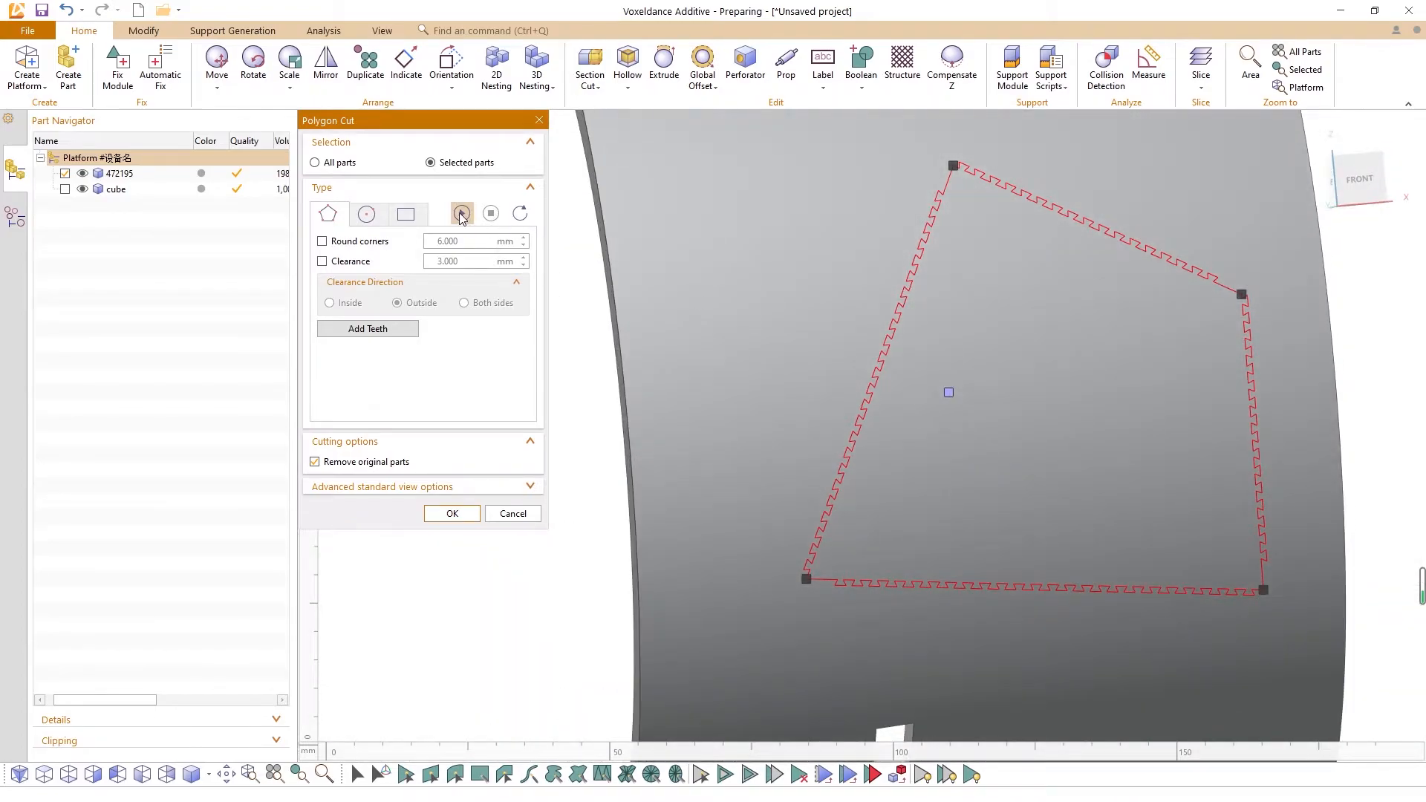
{"action": "left_click", "coordinate": [461, 213]}
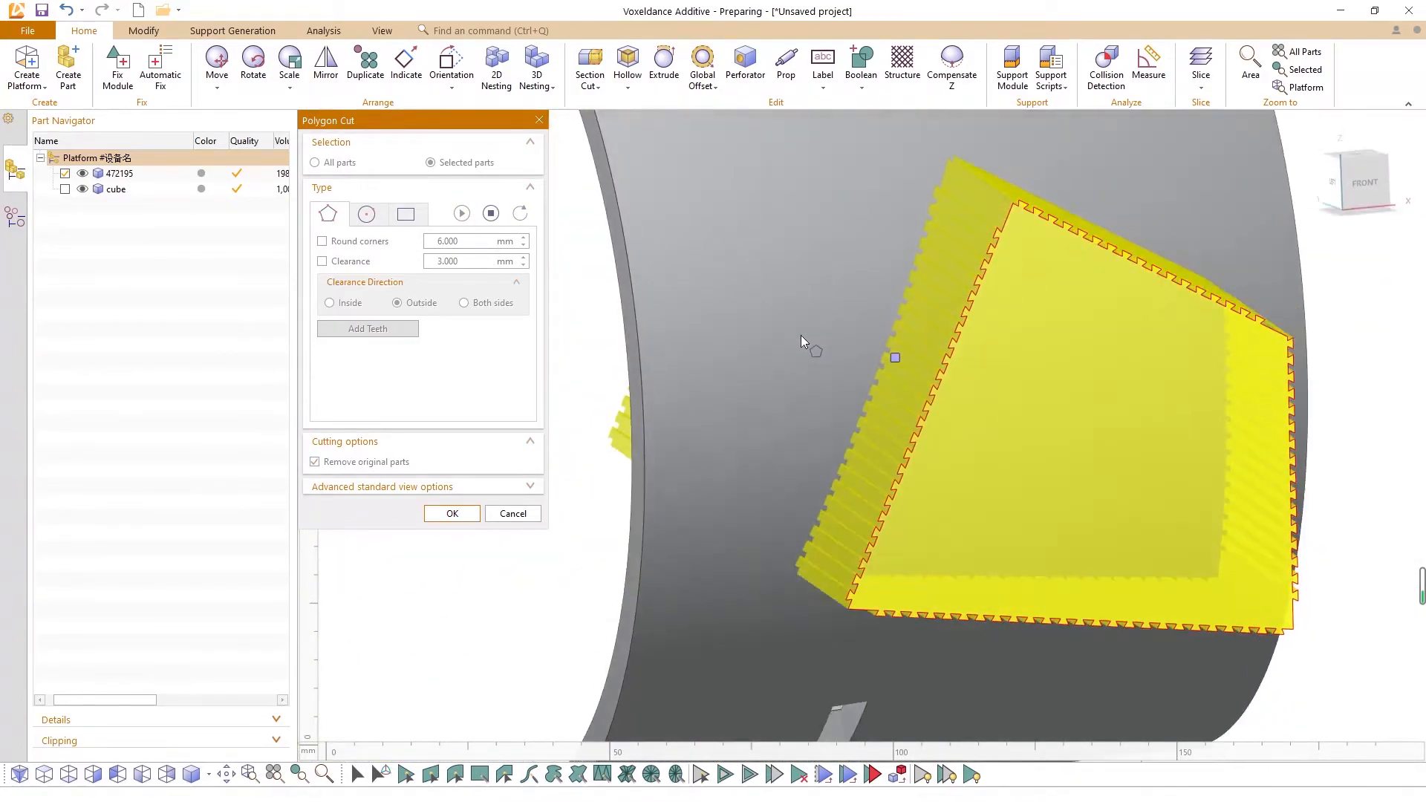
{"action": "left_click", "coordinate": [491, 214]}
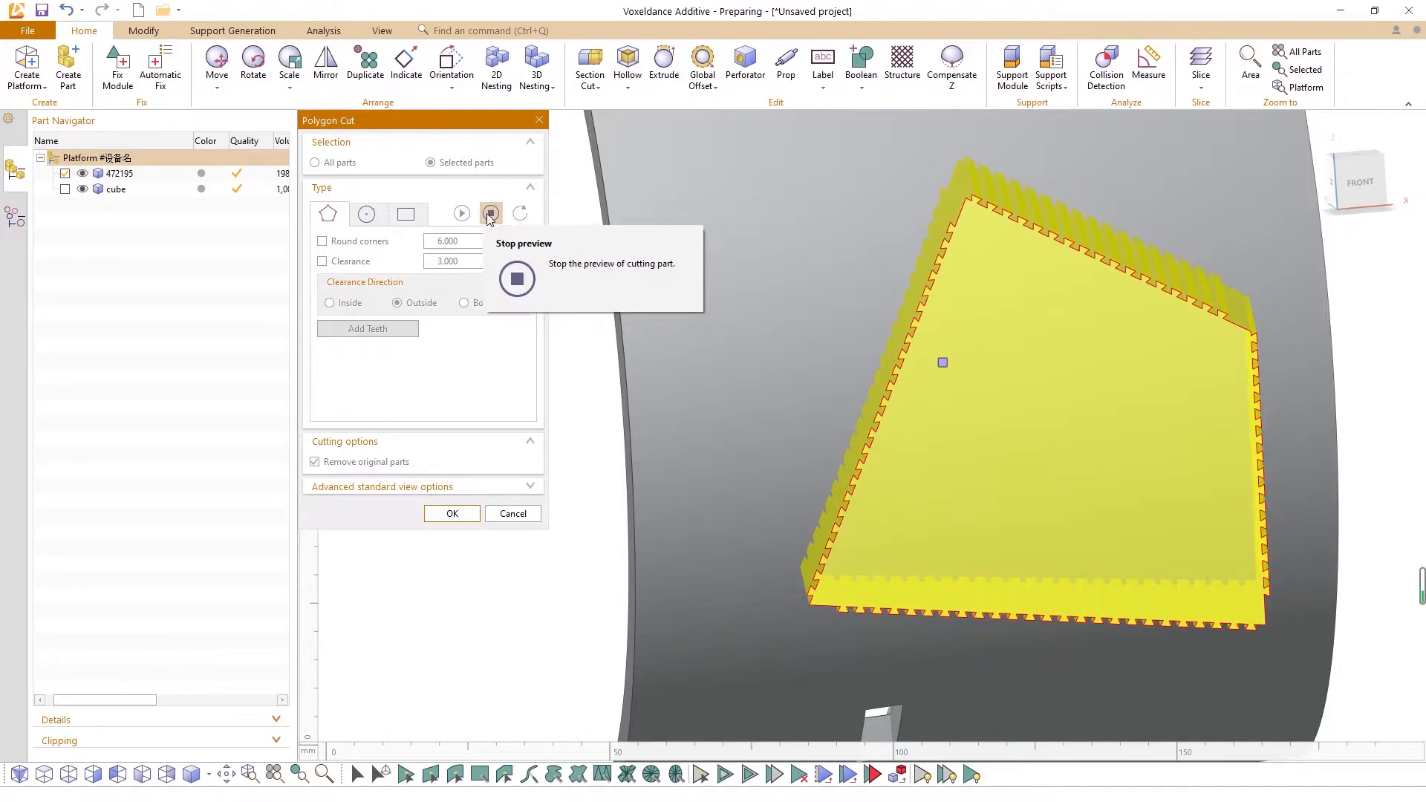
{"action": "left_click", "coordinate": [491, 214]}
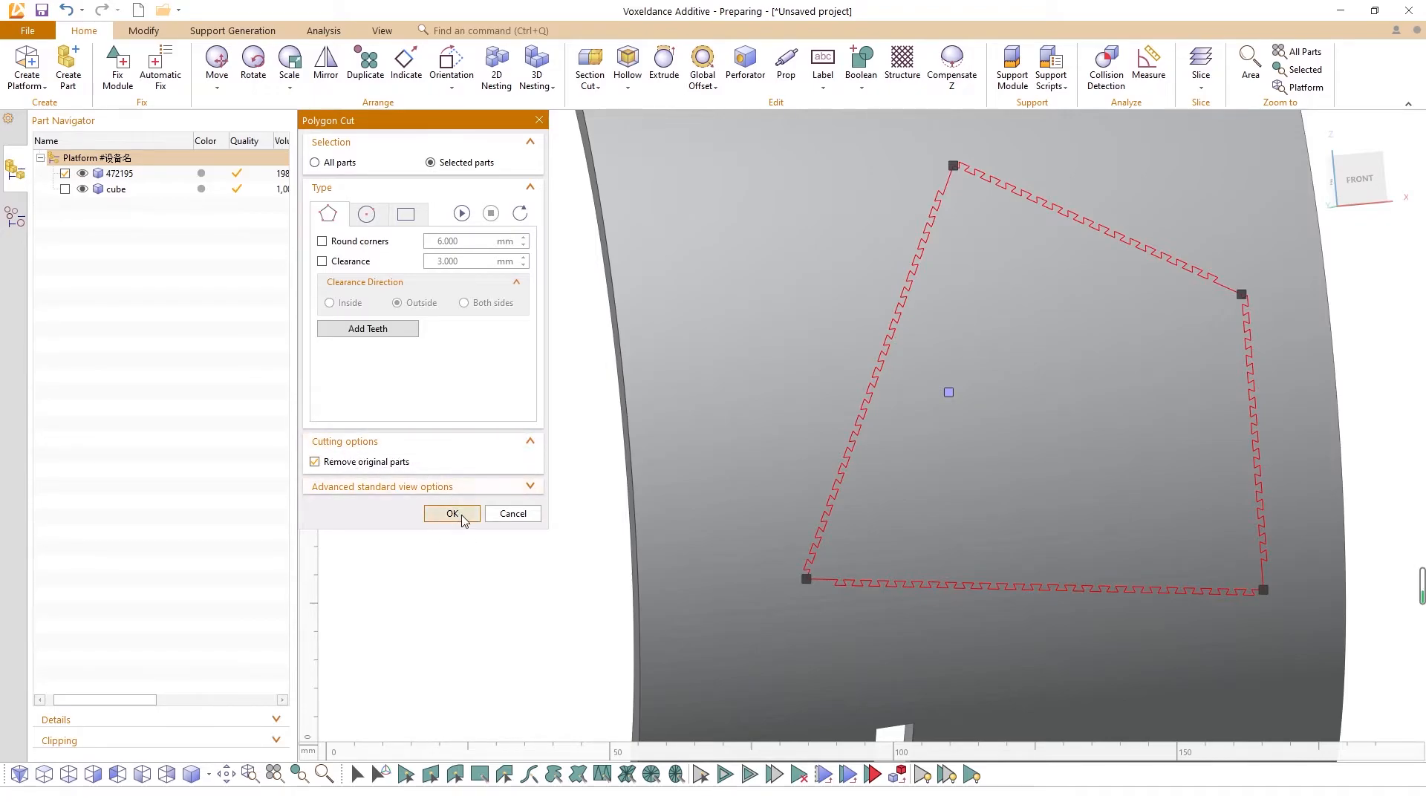
{"action": "left_click", "coordinate": [453, 514]}
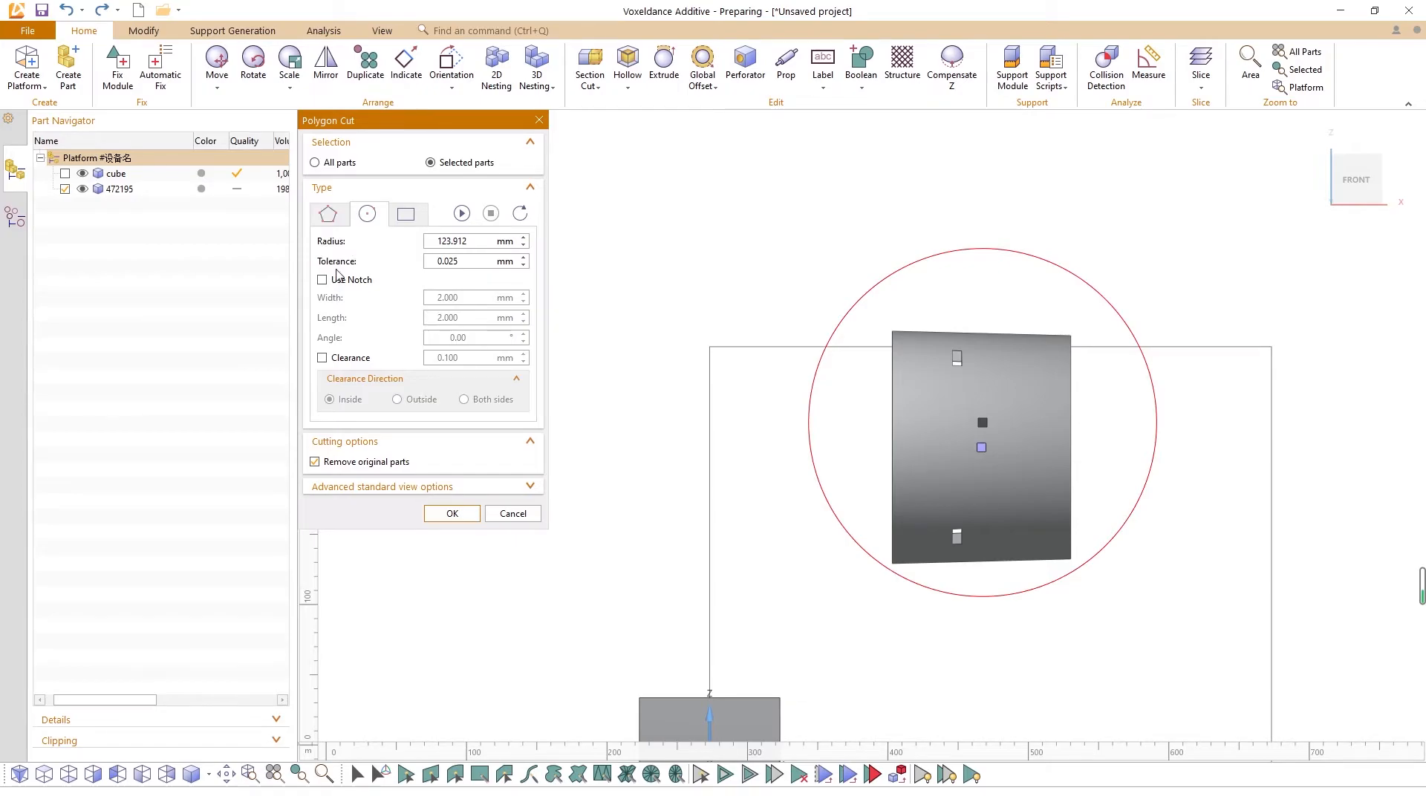
{"action": "mouse_move", "coordinate": [324, 320]}
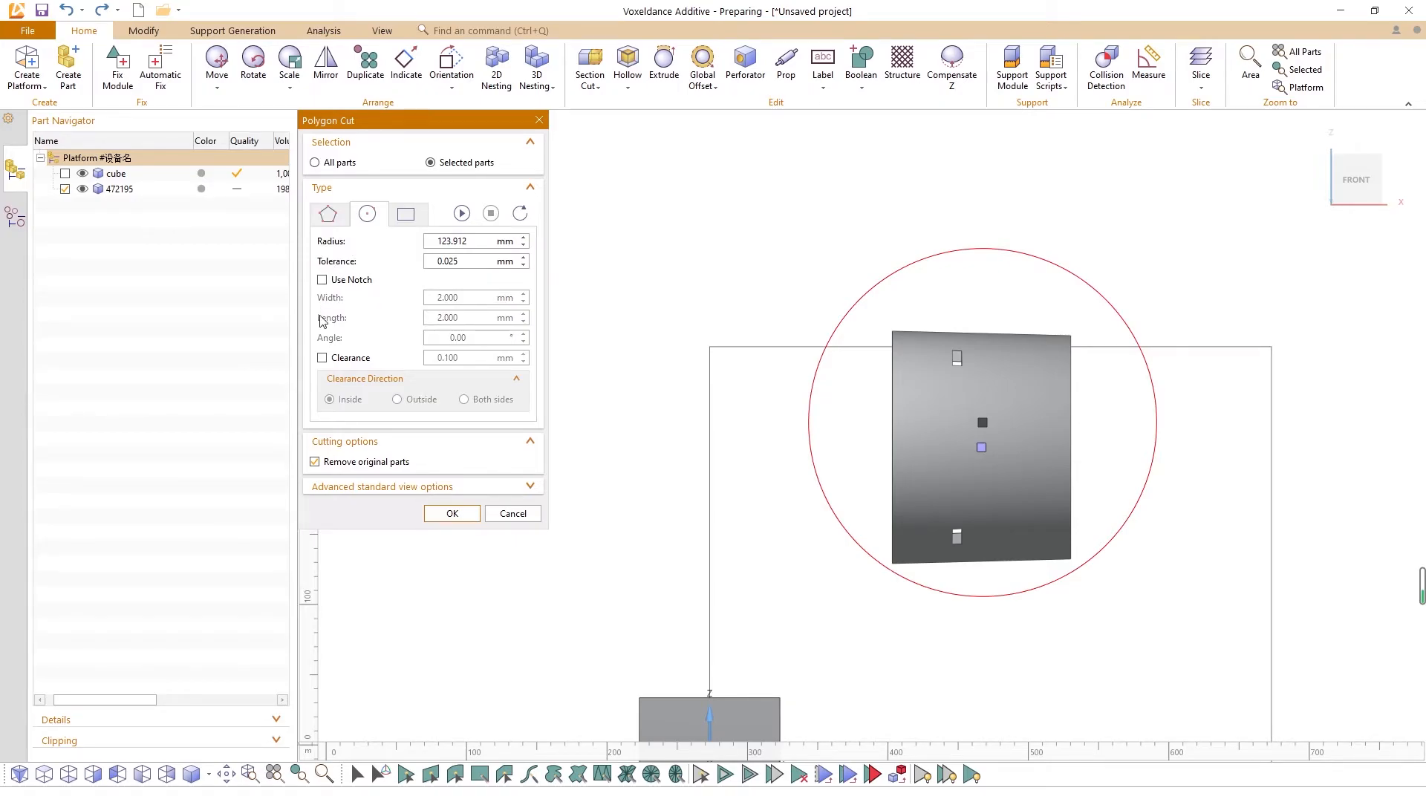
{"action": "mouse_move", "coordinate": [351, 263]}
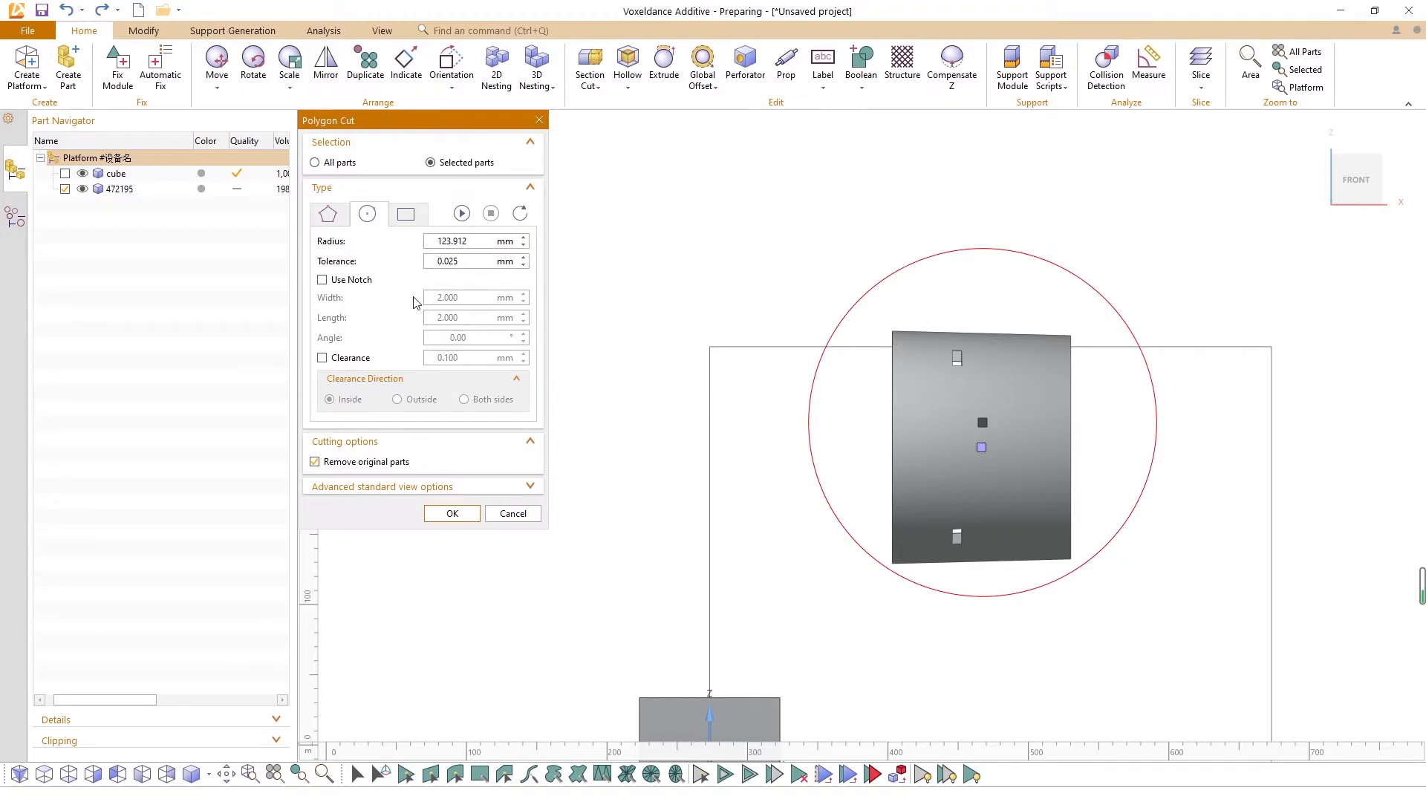
Step: Enable Use Notch on the circle cut, preview it, and apply it
{"action": "left_click", "coordinate": [322, 280]}
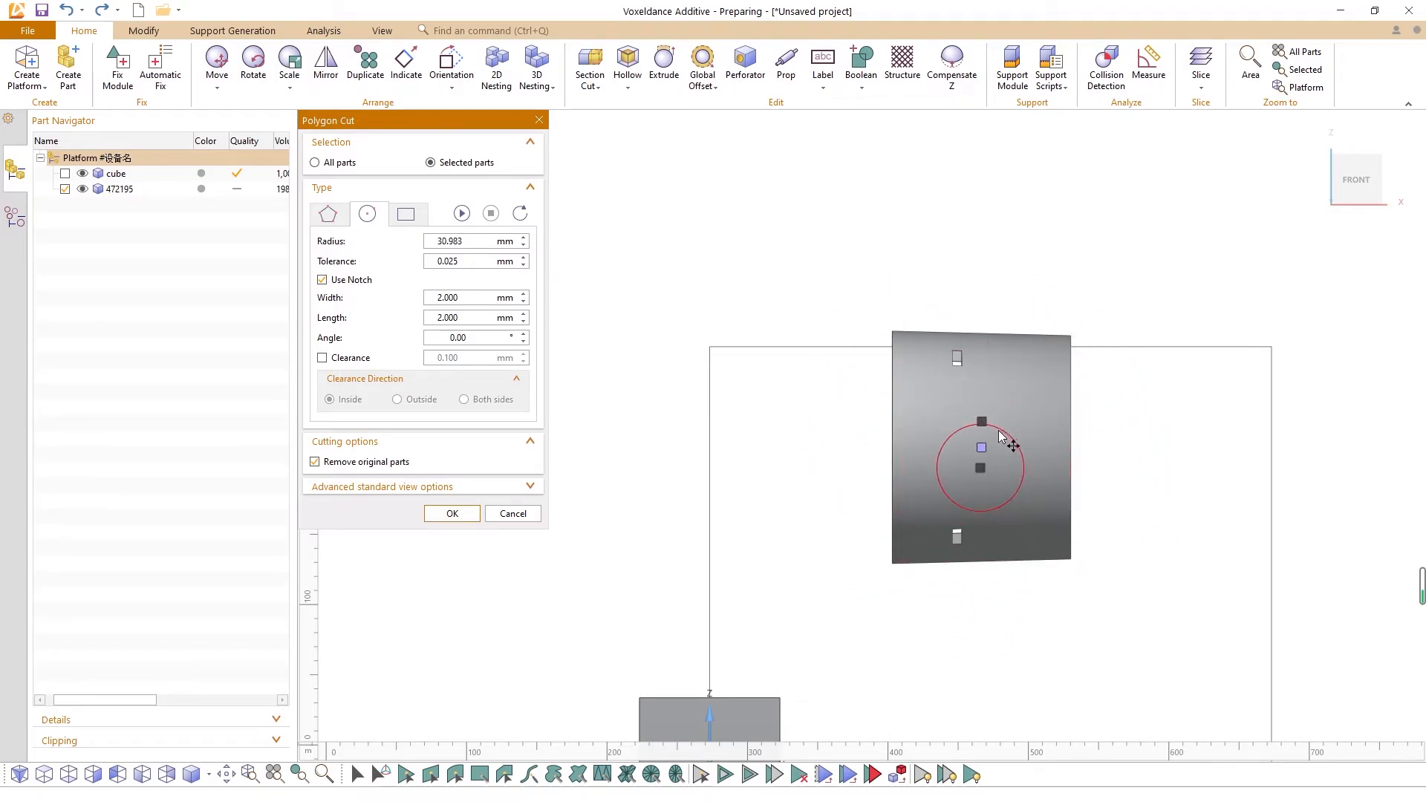
{"action": "left_click", "coordinate": [461, 213]}
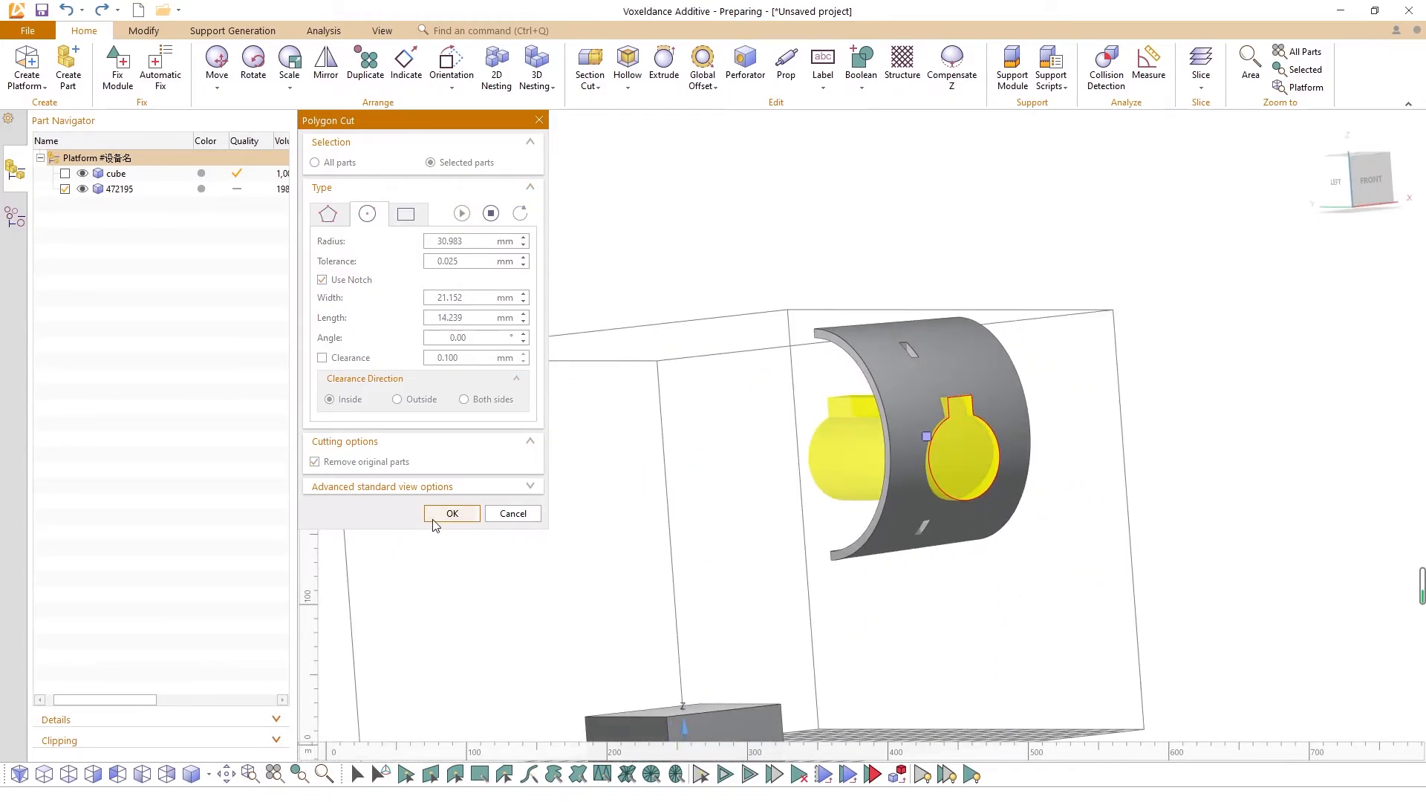
{"action": "left_click", "coordinate": [452, 514]}
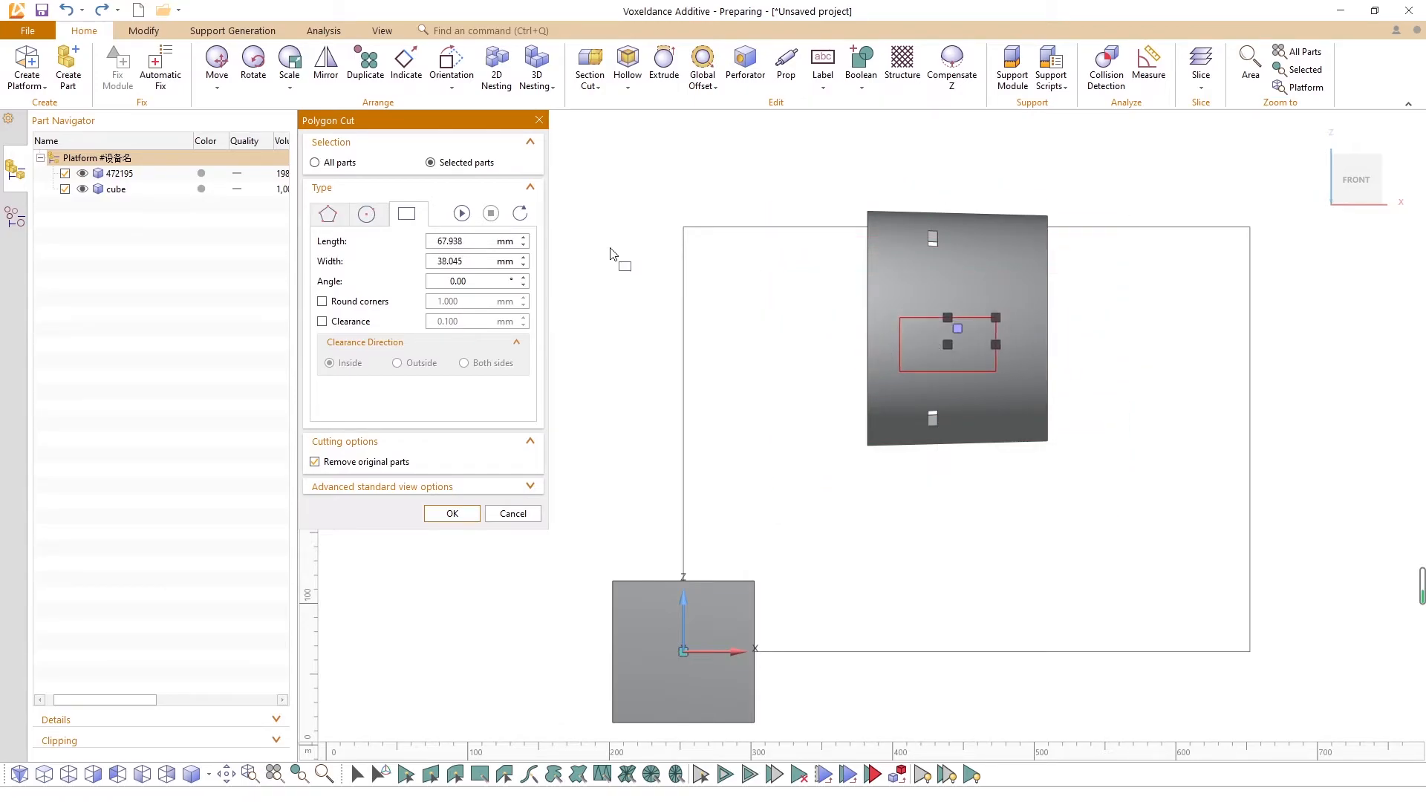
Step: Preview and apply the rectangular cut on the curved part
{"action": "left_click", "coordinate": [461, 214]}
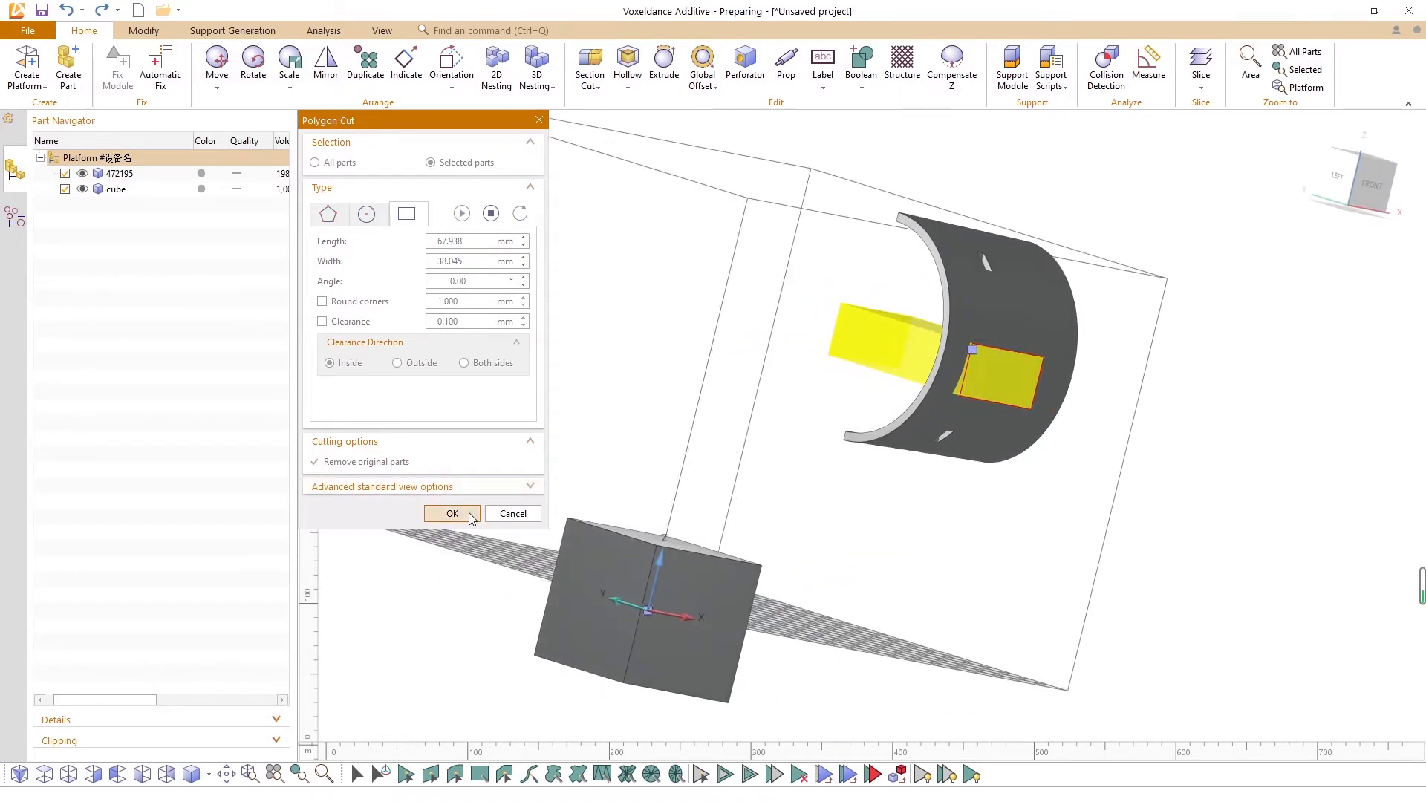
{"action": "left_click", "coordinate": [452, 514]}
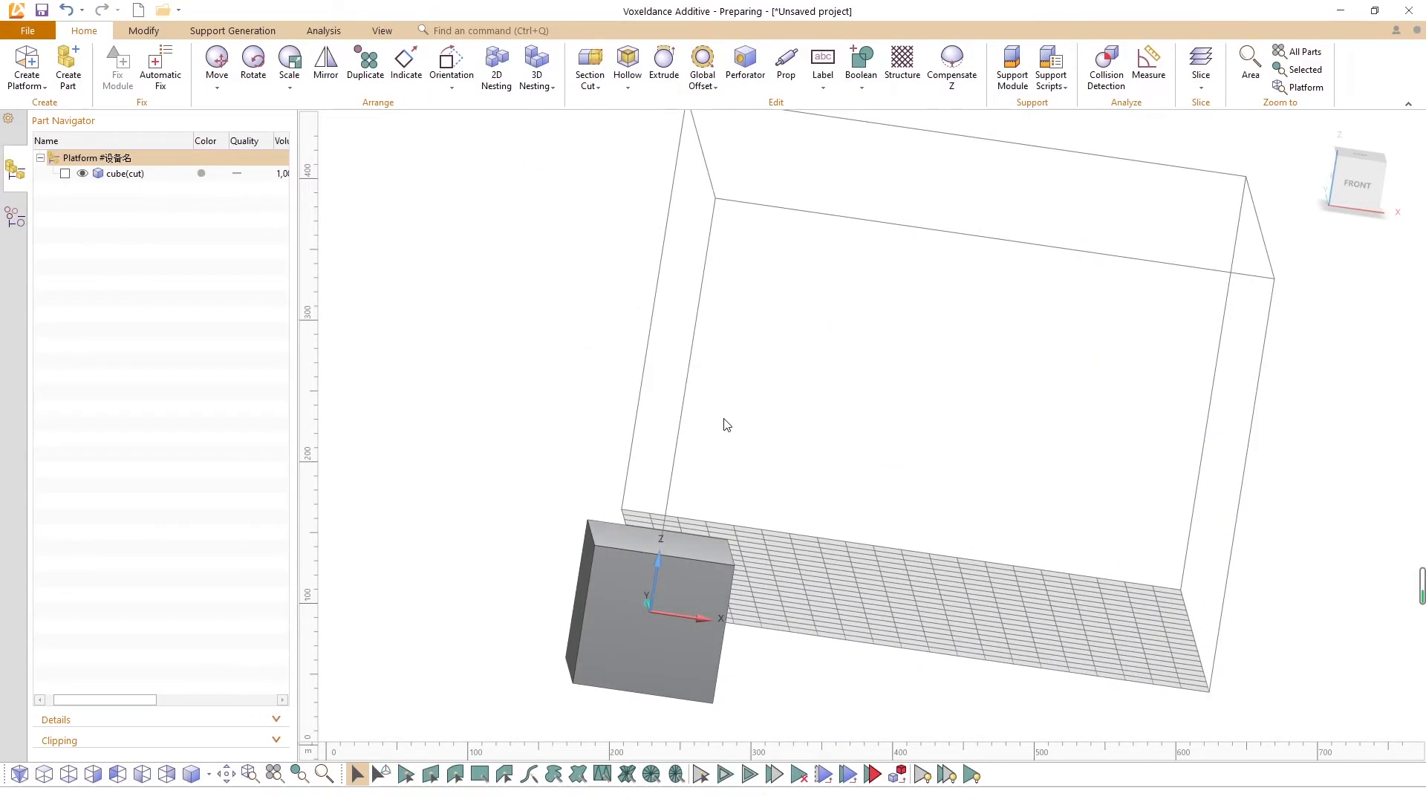
Step: Select the cube, start a Polygon Cut, and expand the advanced coordinate options
{"action": "left_click", "coordinate": [65, 174]}
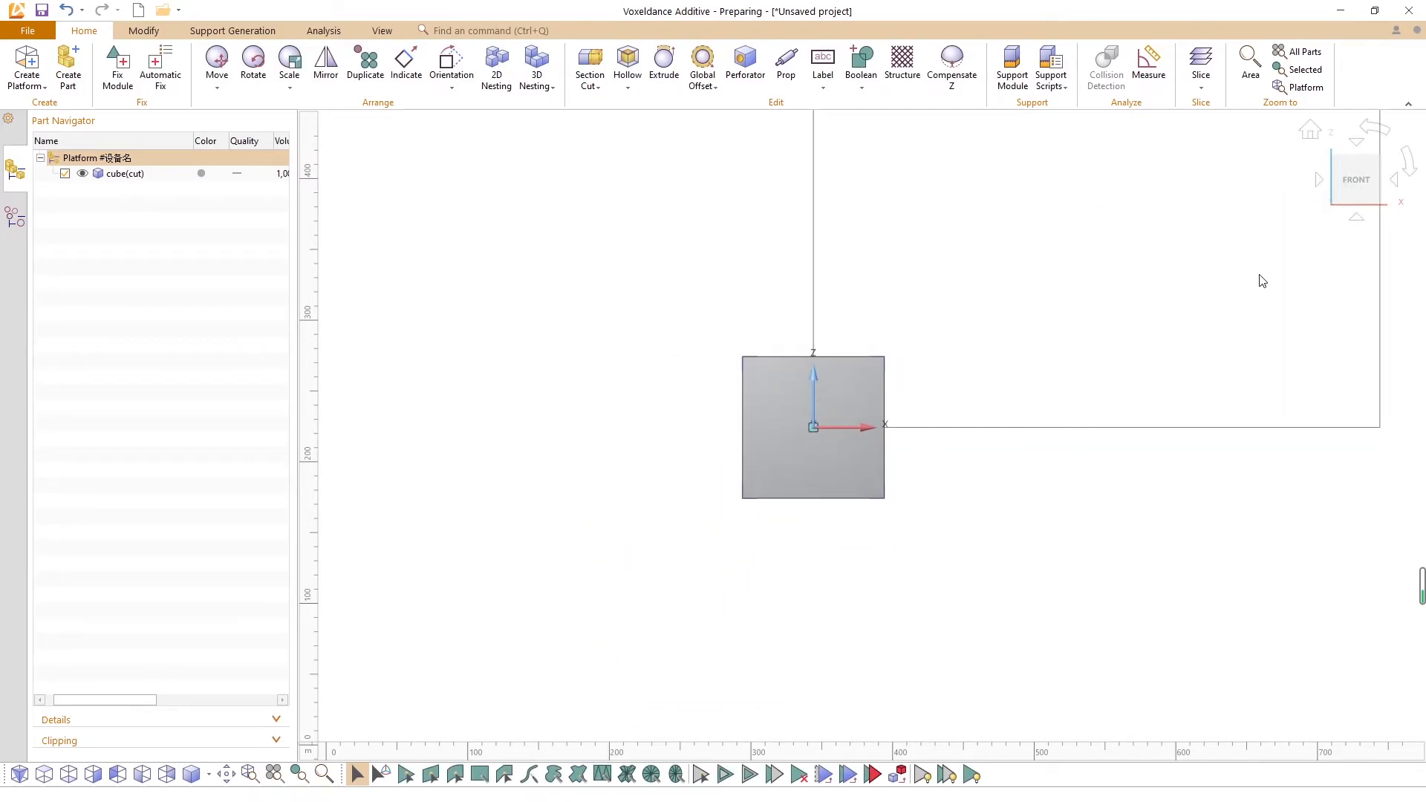
{"action": "left_click", "coordinate": [589, 68]}
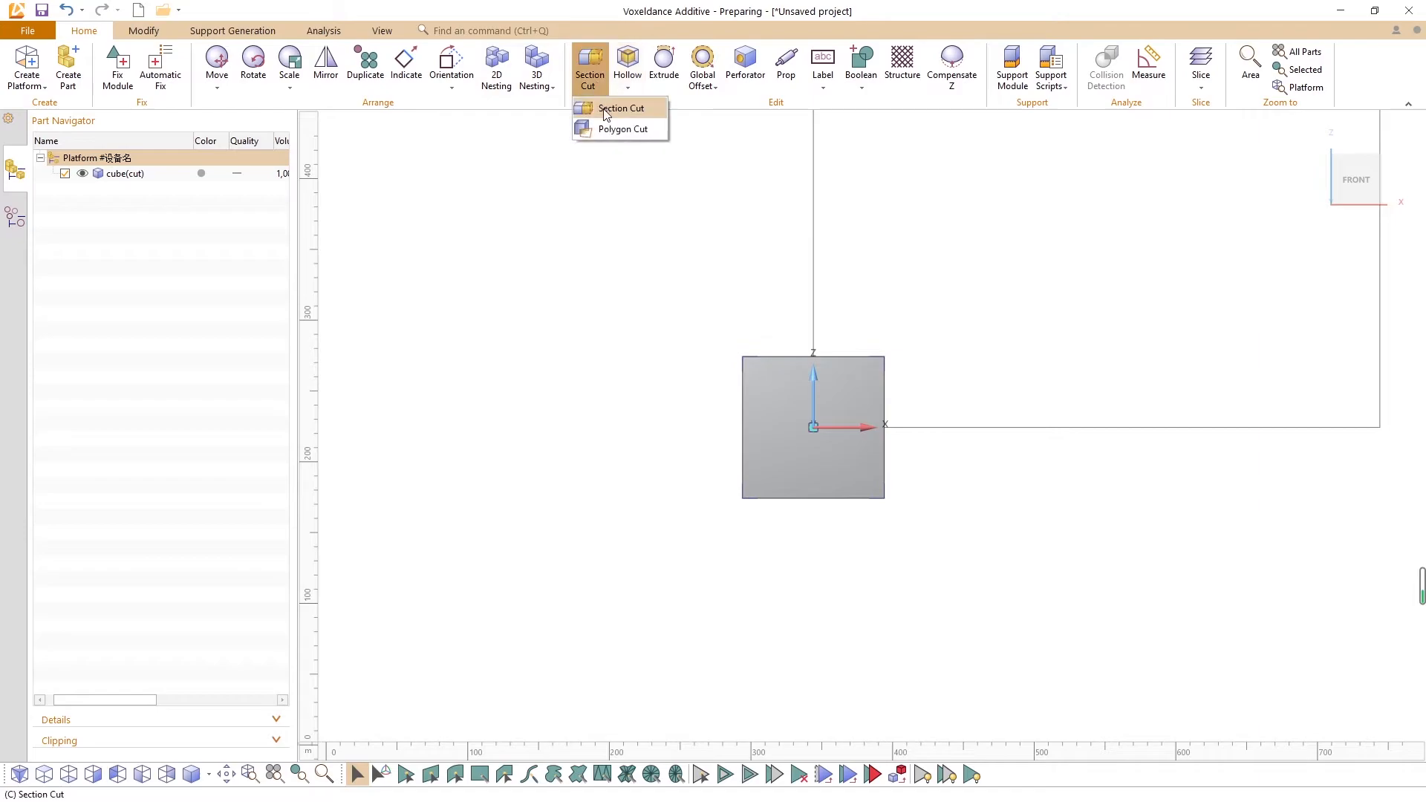
{"action": "left_click", "coordinate": [624, 129]}
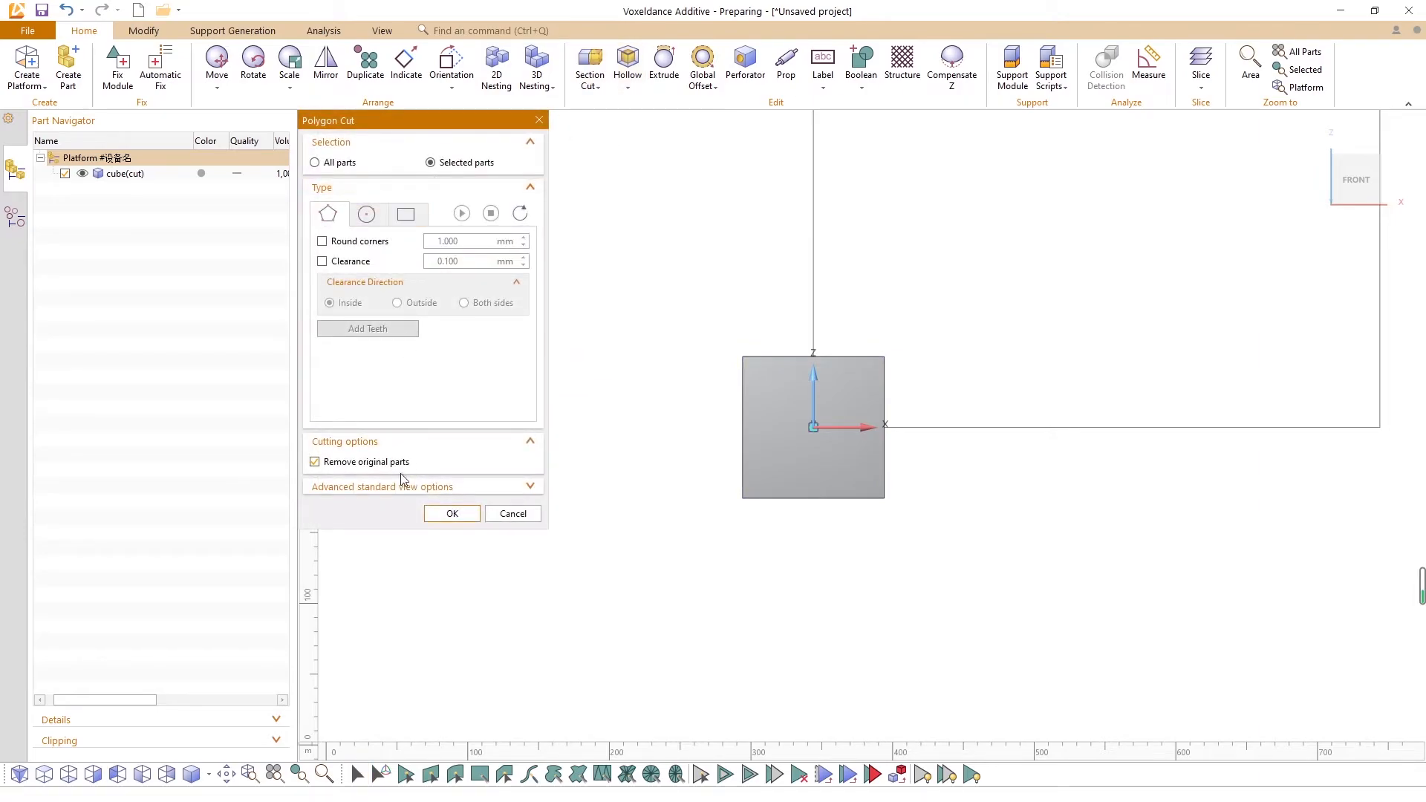
{"action": "left_click", "coordinate": [381, 487]}
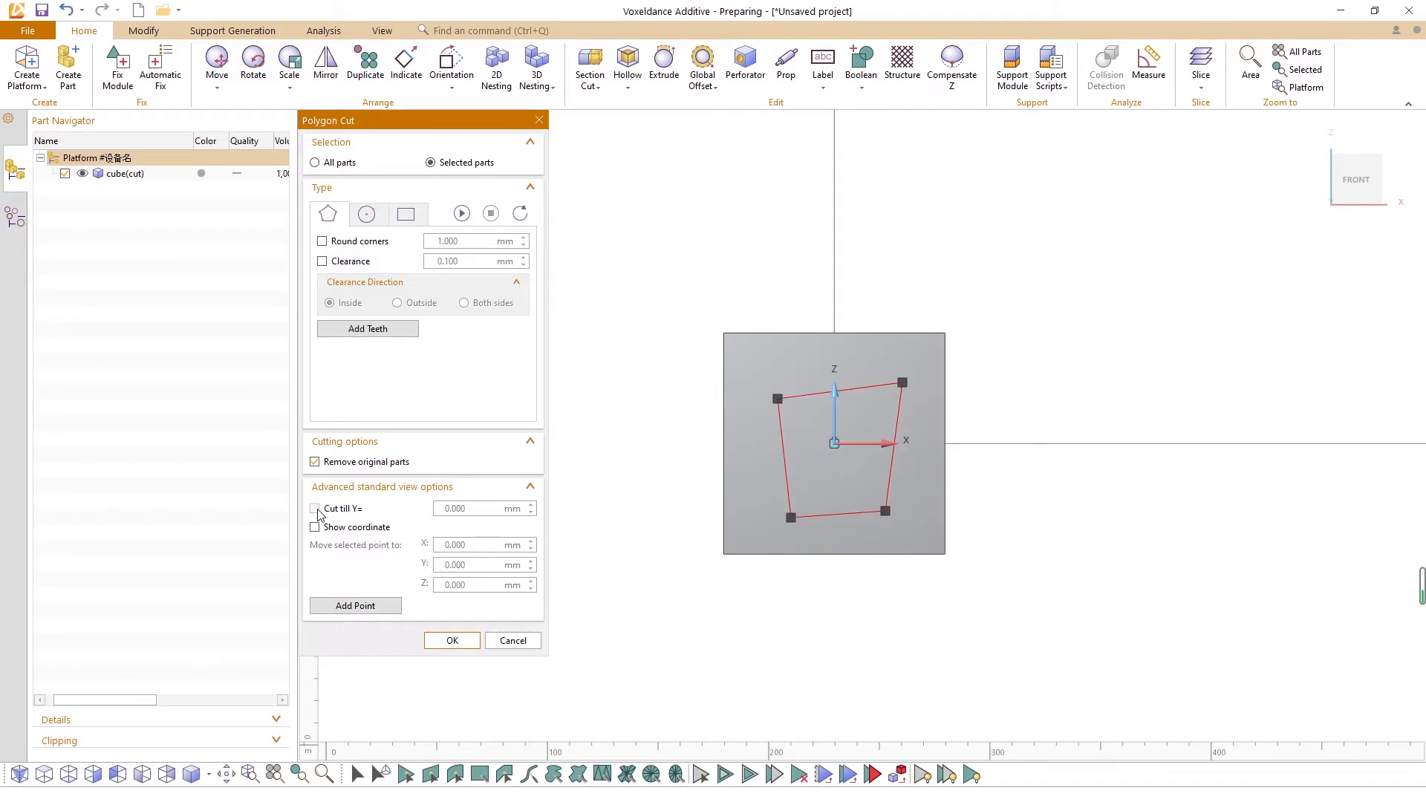
{"action": "mouse_move", "coordinate": [371, 499]}
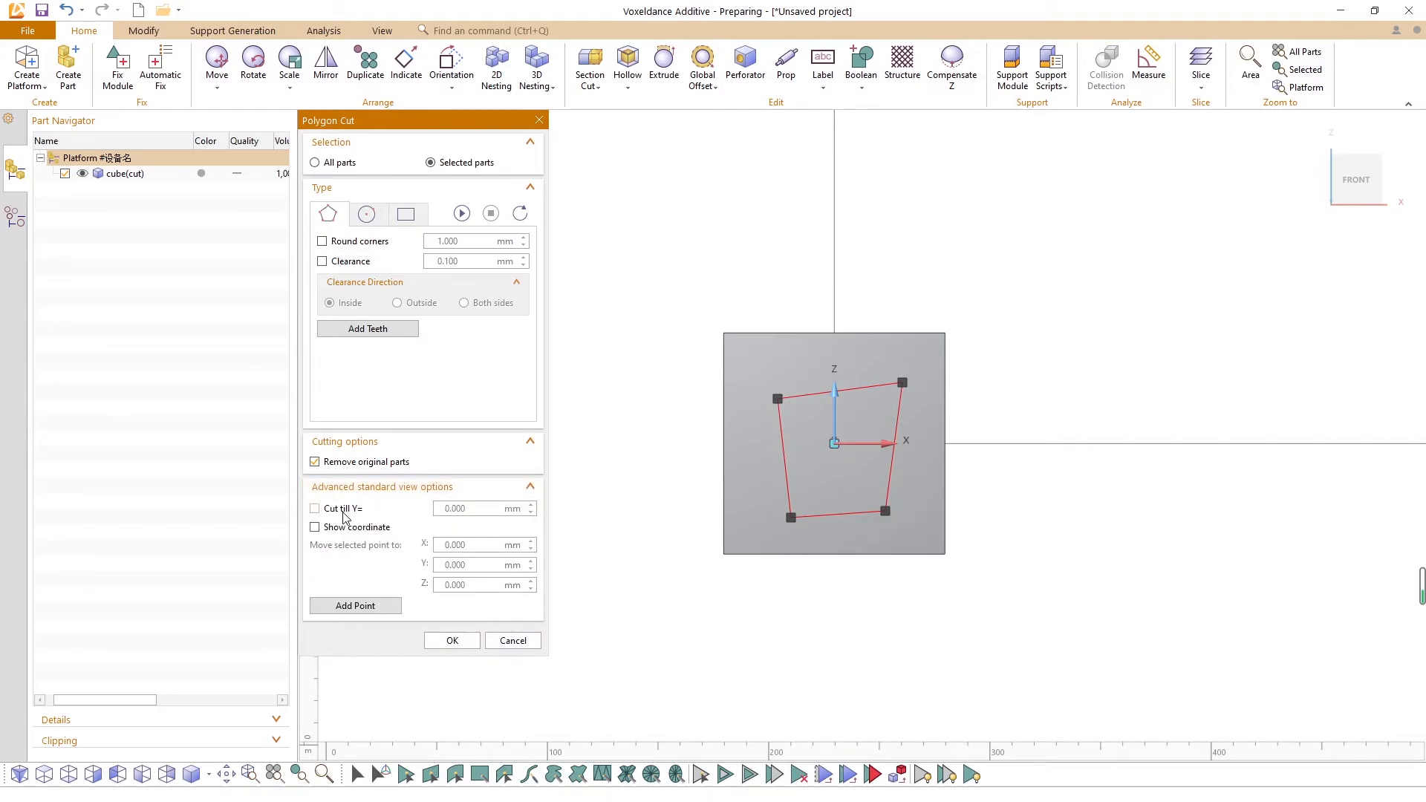
{"action": "mouse_move", "coordinate": [1330, 191]}
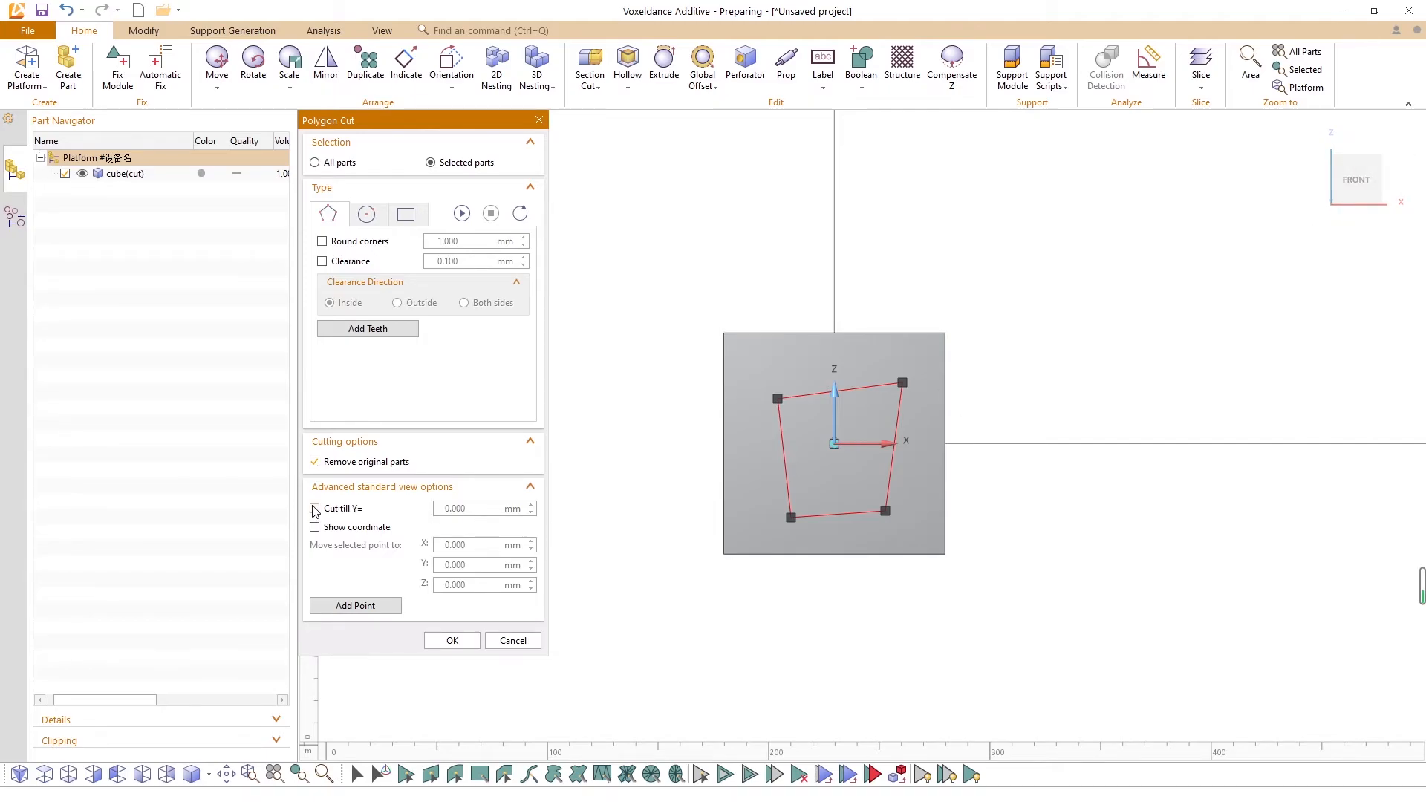
Step: Enable Cut till Y= and Show coordinate, then move the selected point to X = 32 mm
{"action": "left_click", "coordinate": [315, 508]}
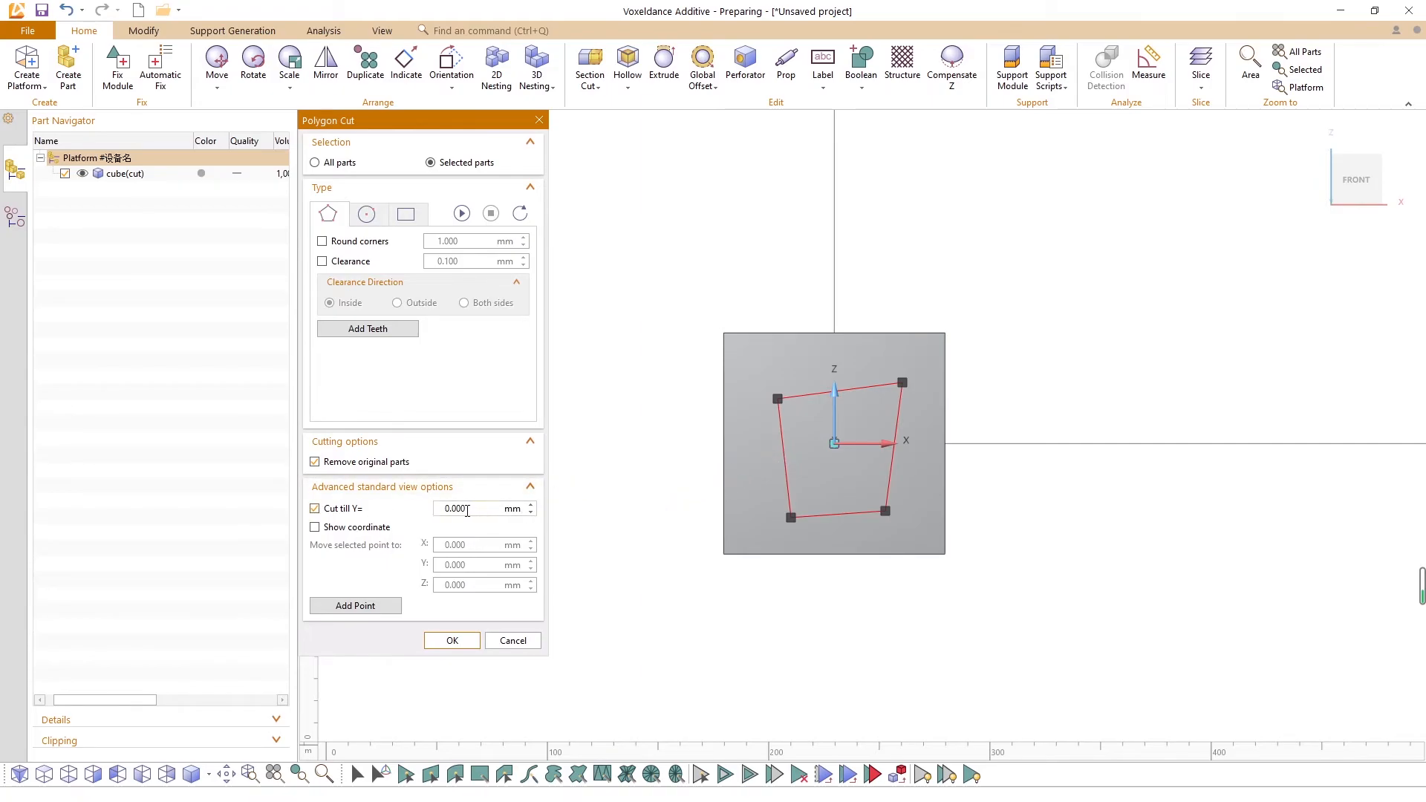
{"action": "mouse_move", "coordinate": [798, 453]}
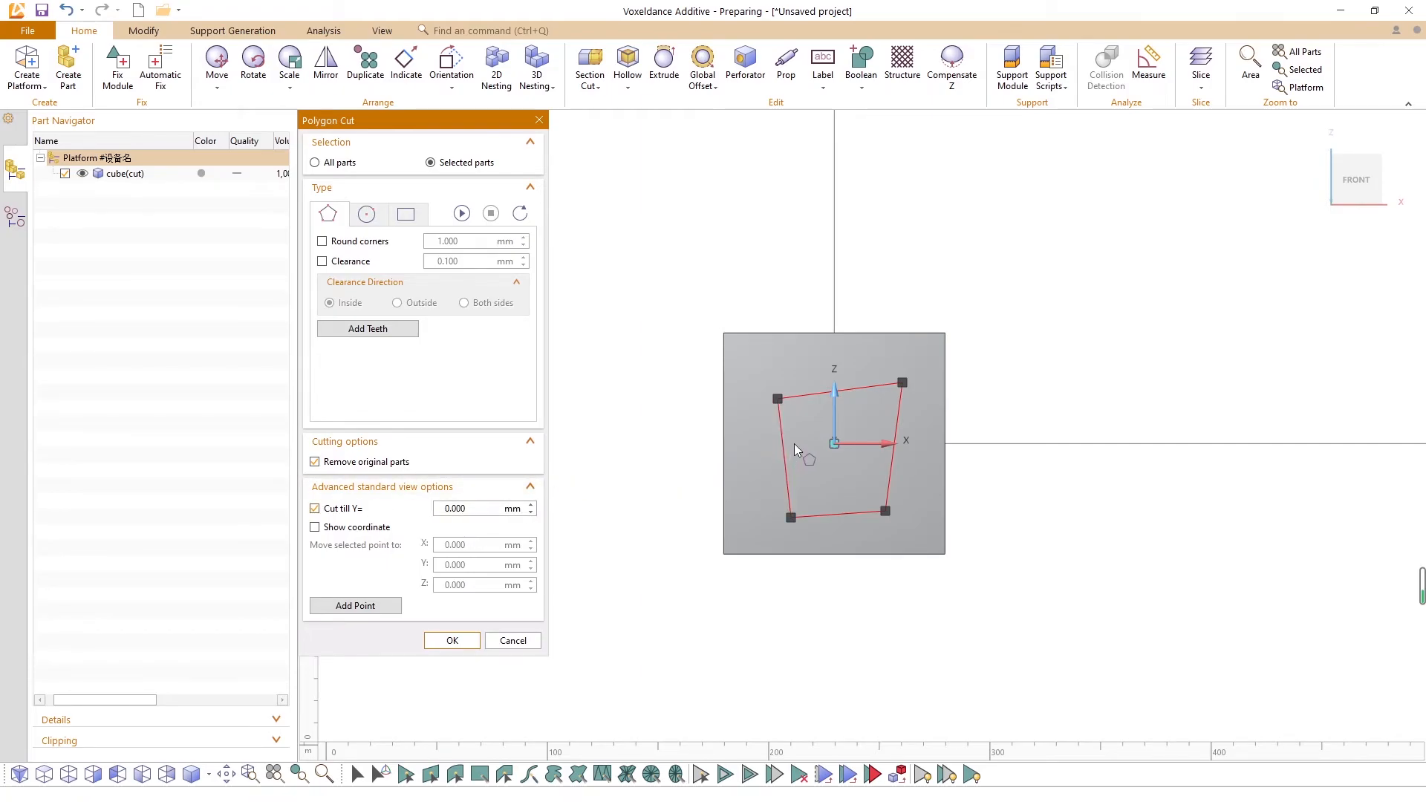
{"action": "mouse_move", "coordinate": [802, 447]}
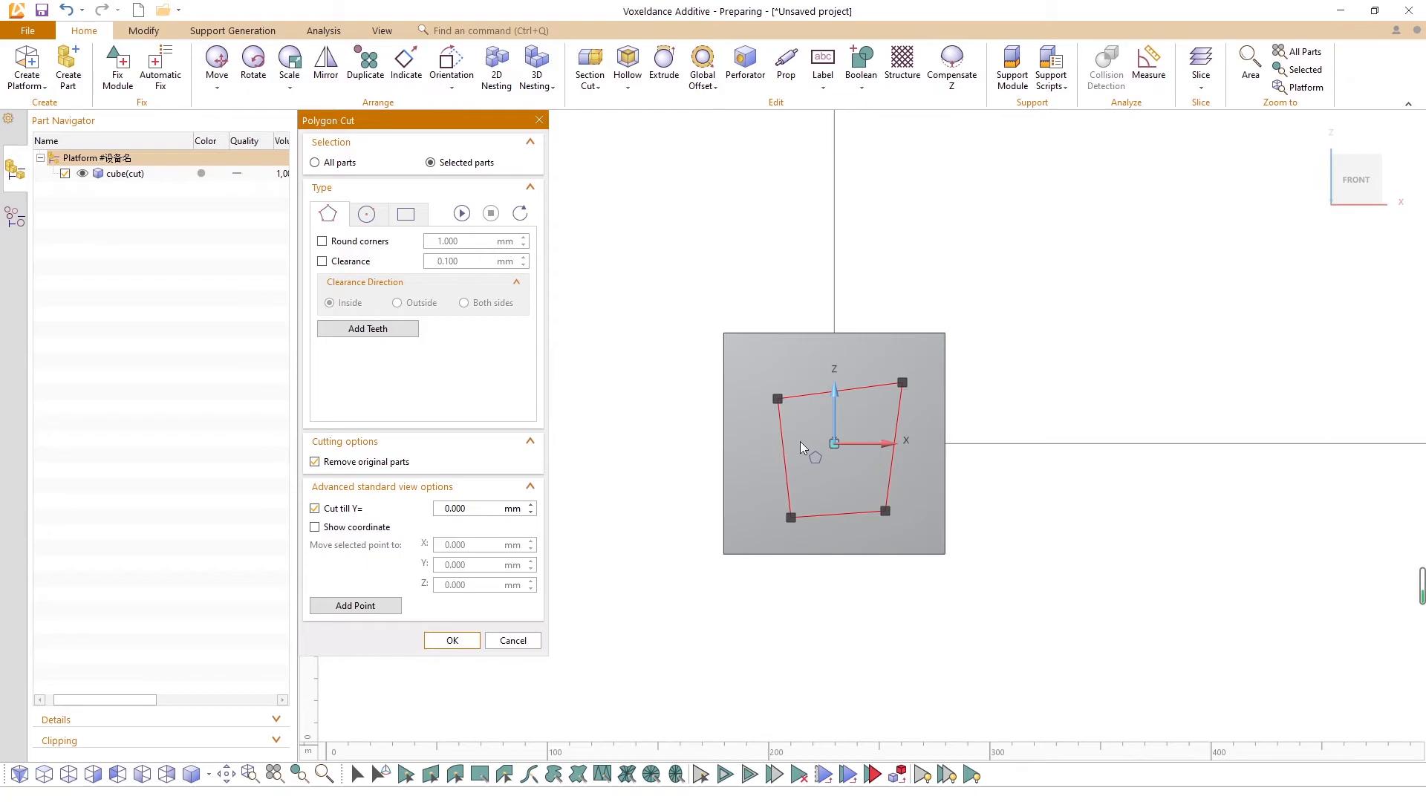
{"action": "left_click", "coordinate": [315, 528]}
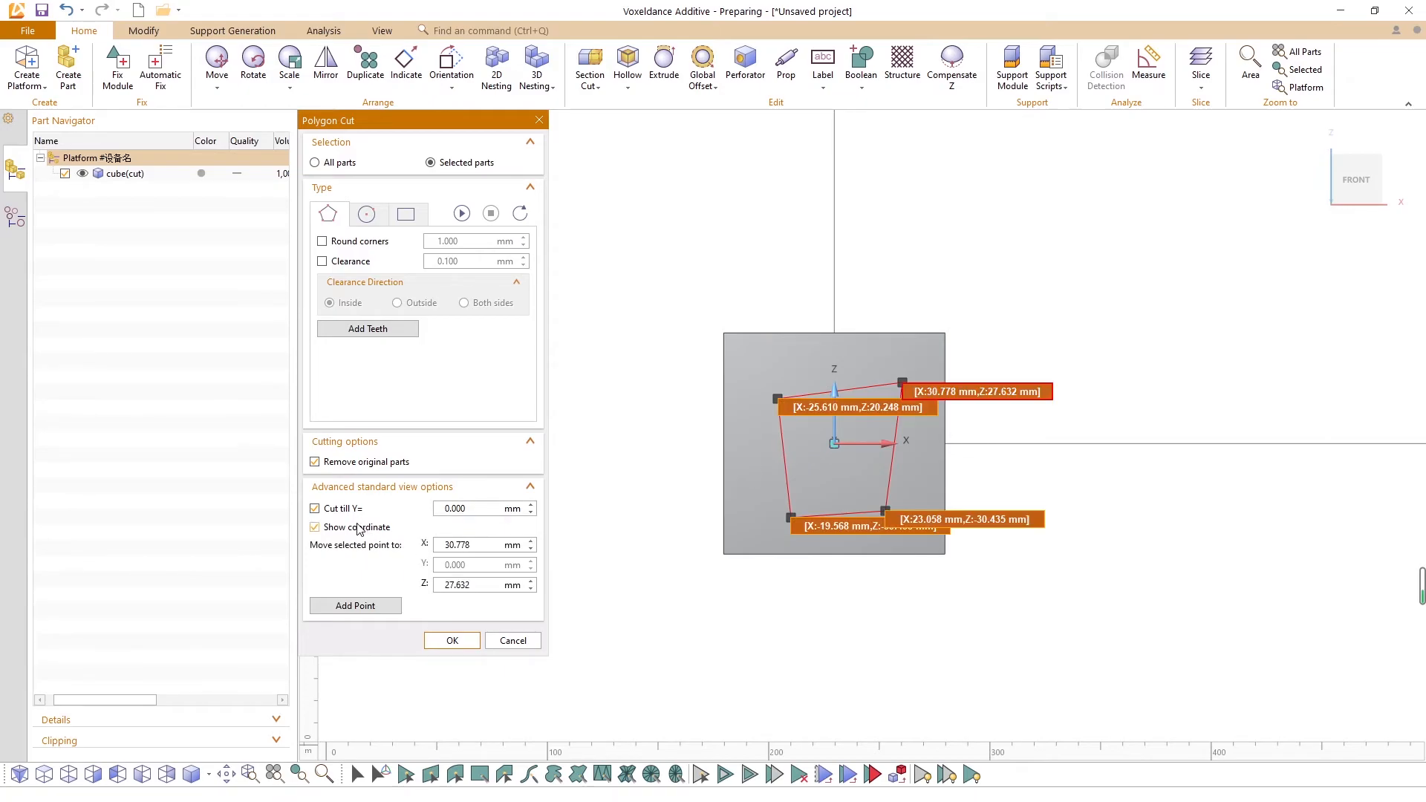
{"action": "mouse_move", "coordinate": [778, 476]}
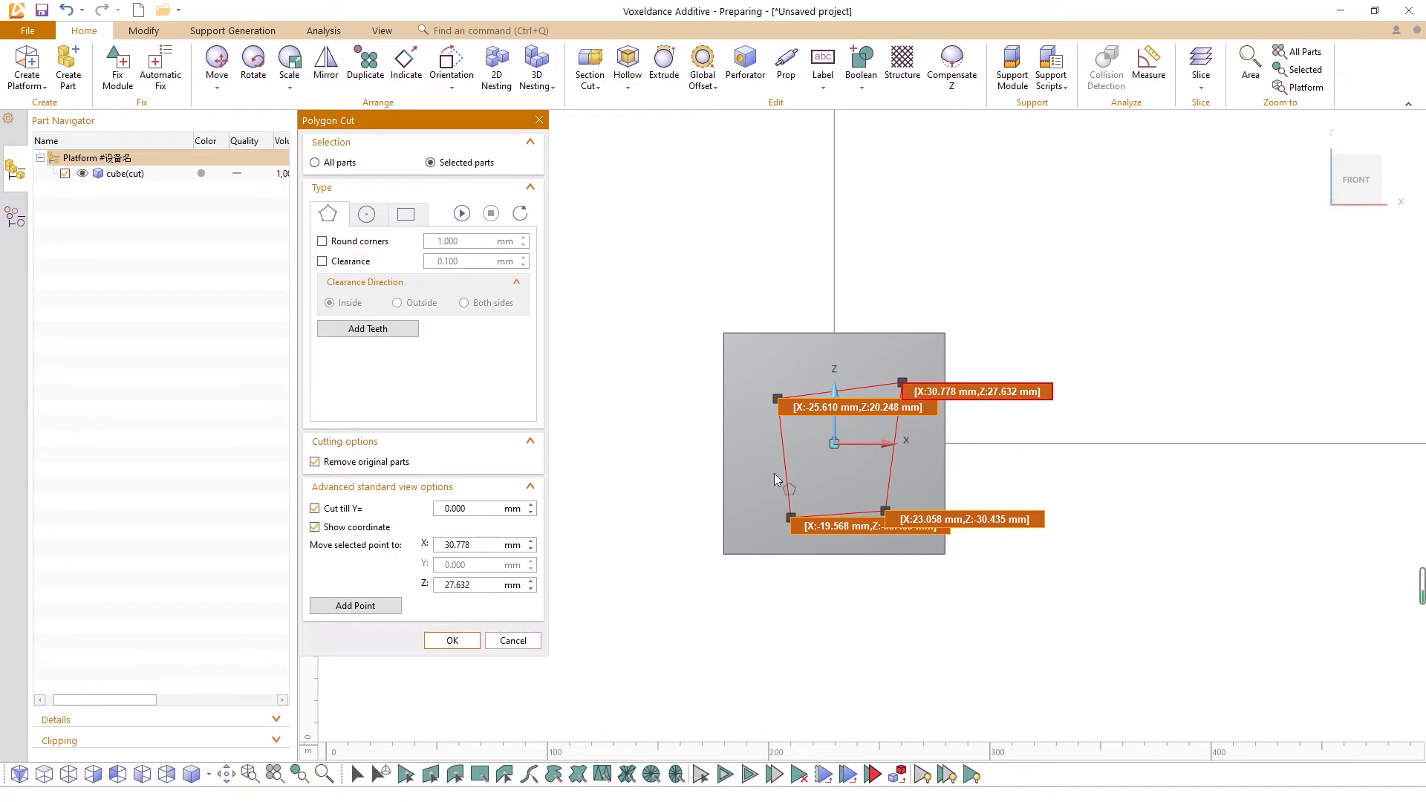
{"action": "triple_click", "coordinate": [478, 544]}
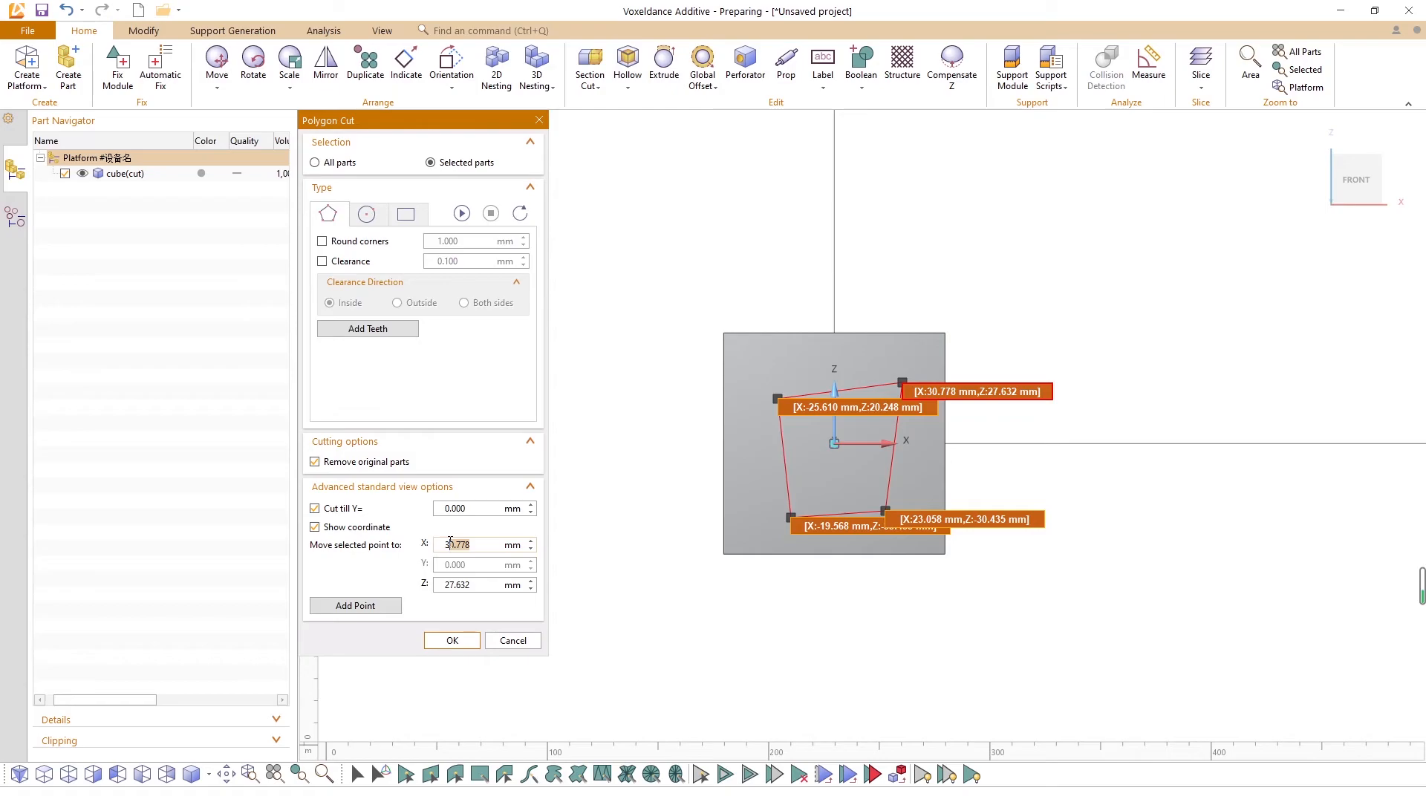
{"action": "type", "text": "32.000"}
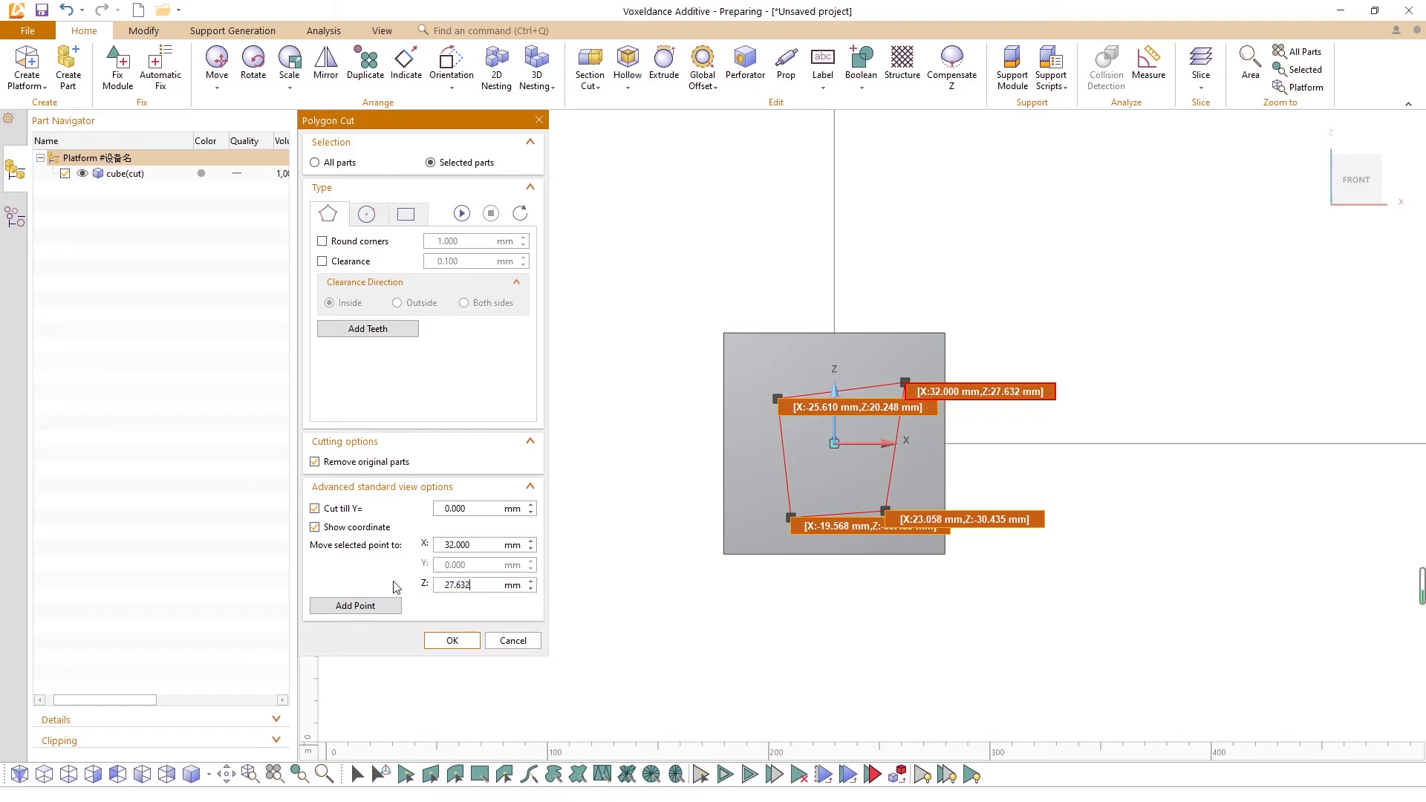
{"action": "mouse_move", "coordinate": [404, 573]}
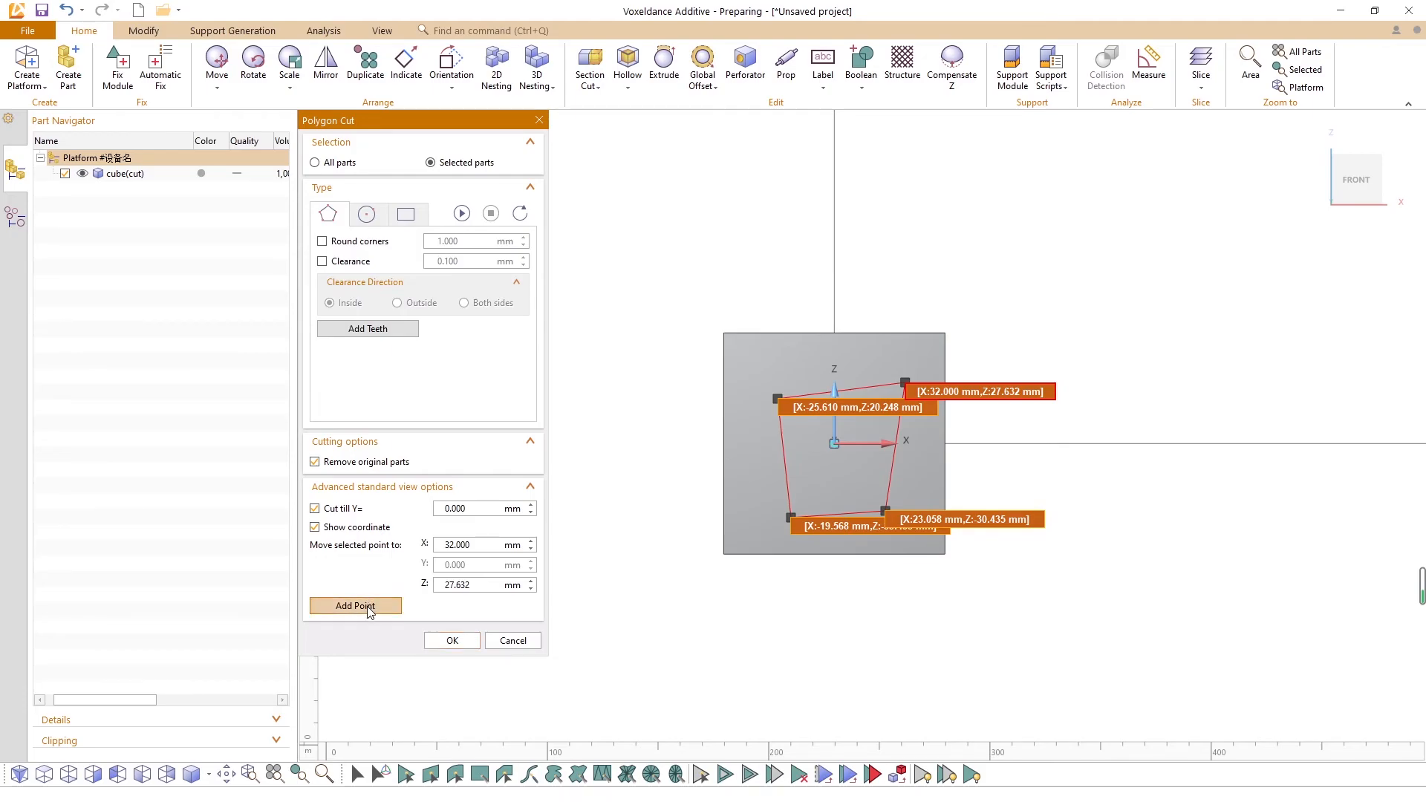
Step: Add an origin point as the fifth outline vertex, preview, and apply the depth-limited cut
{"action": "left_click", "coordinate": [355, 606]}
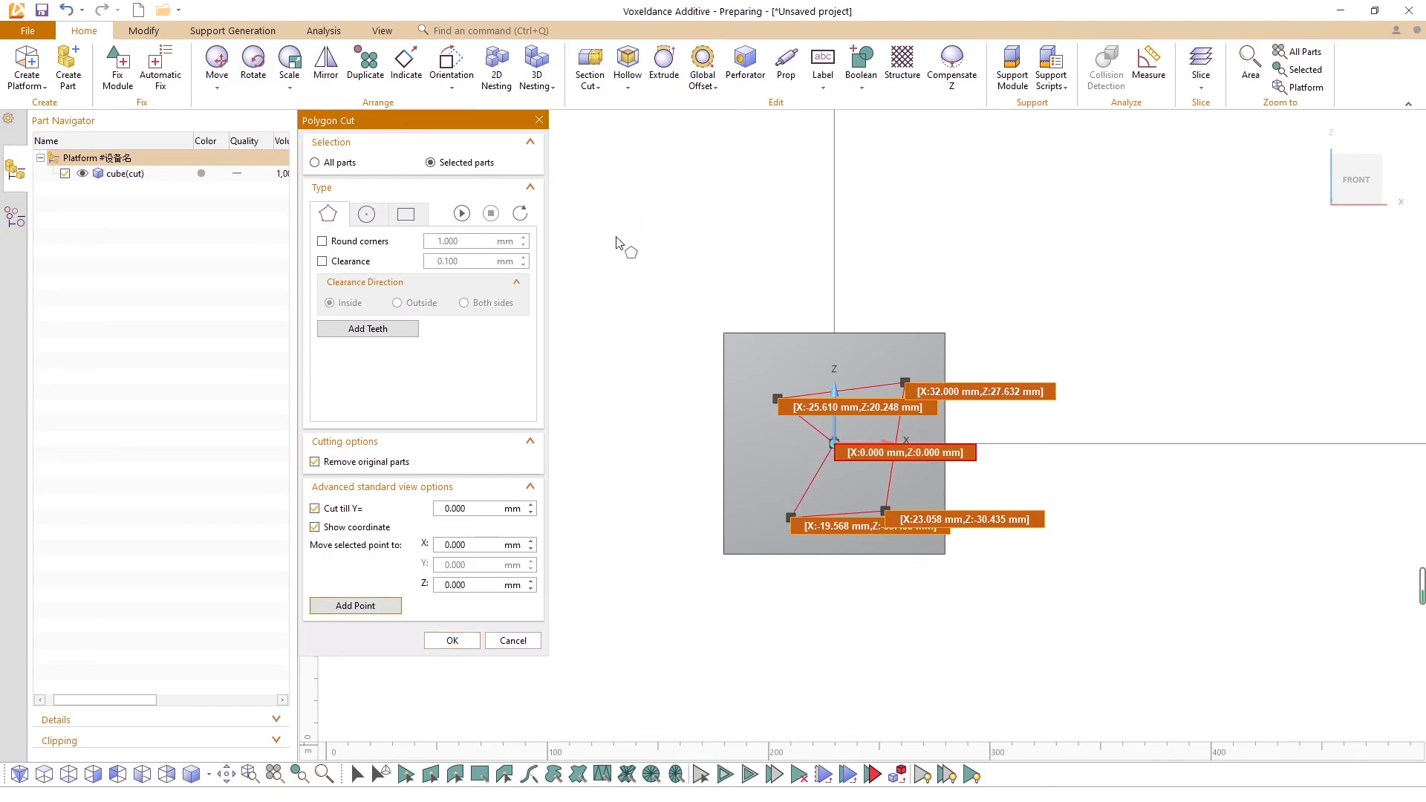
{"action": "left_click", "coordinate": [461, 214]}
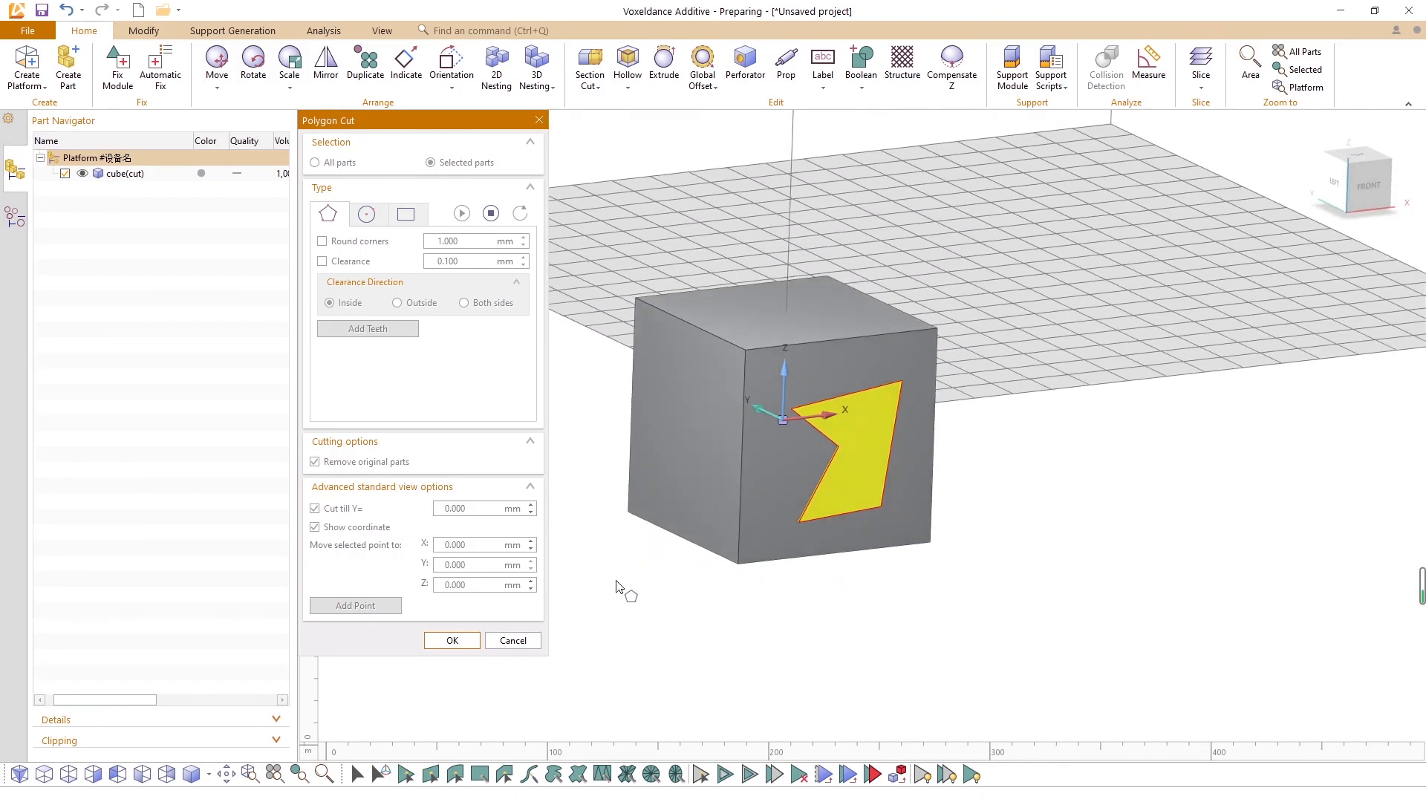
{"action": "left_click", "coordinate": [451, 640]}
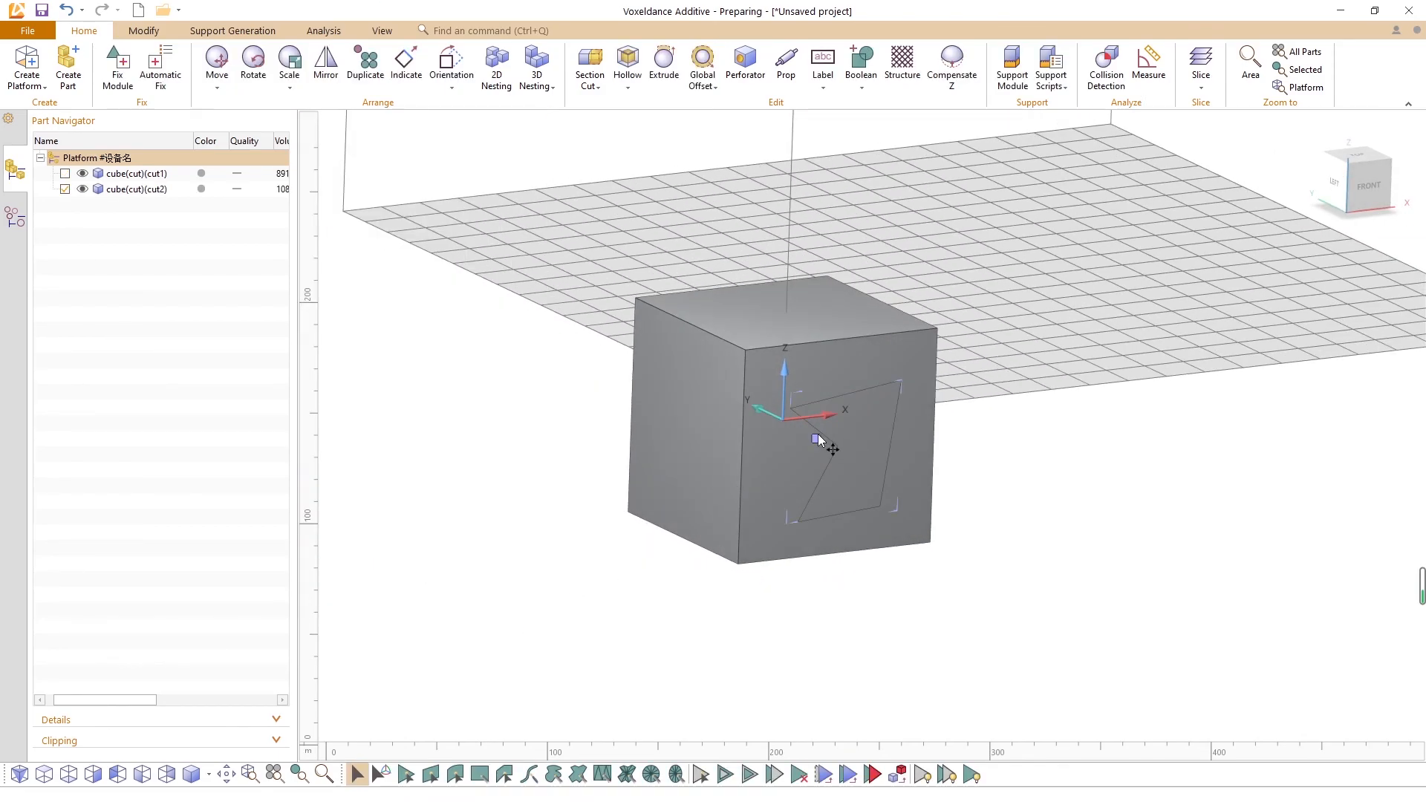